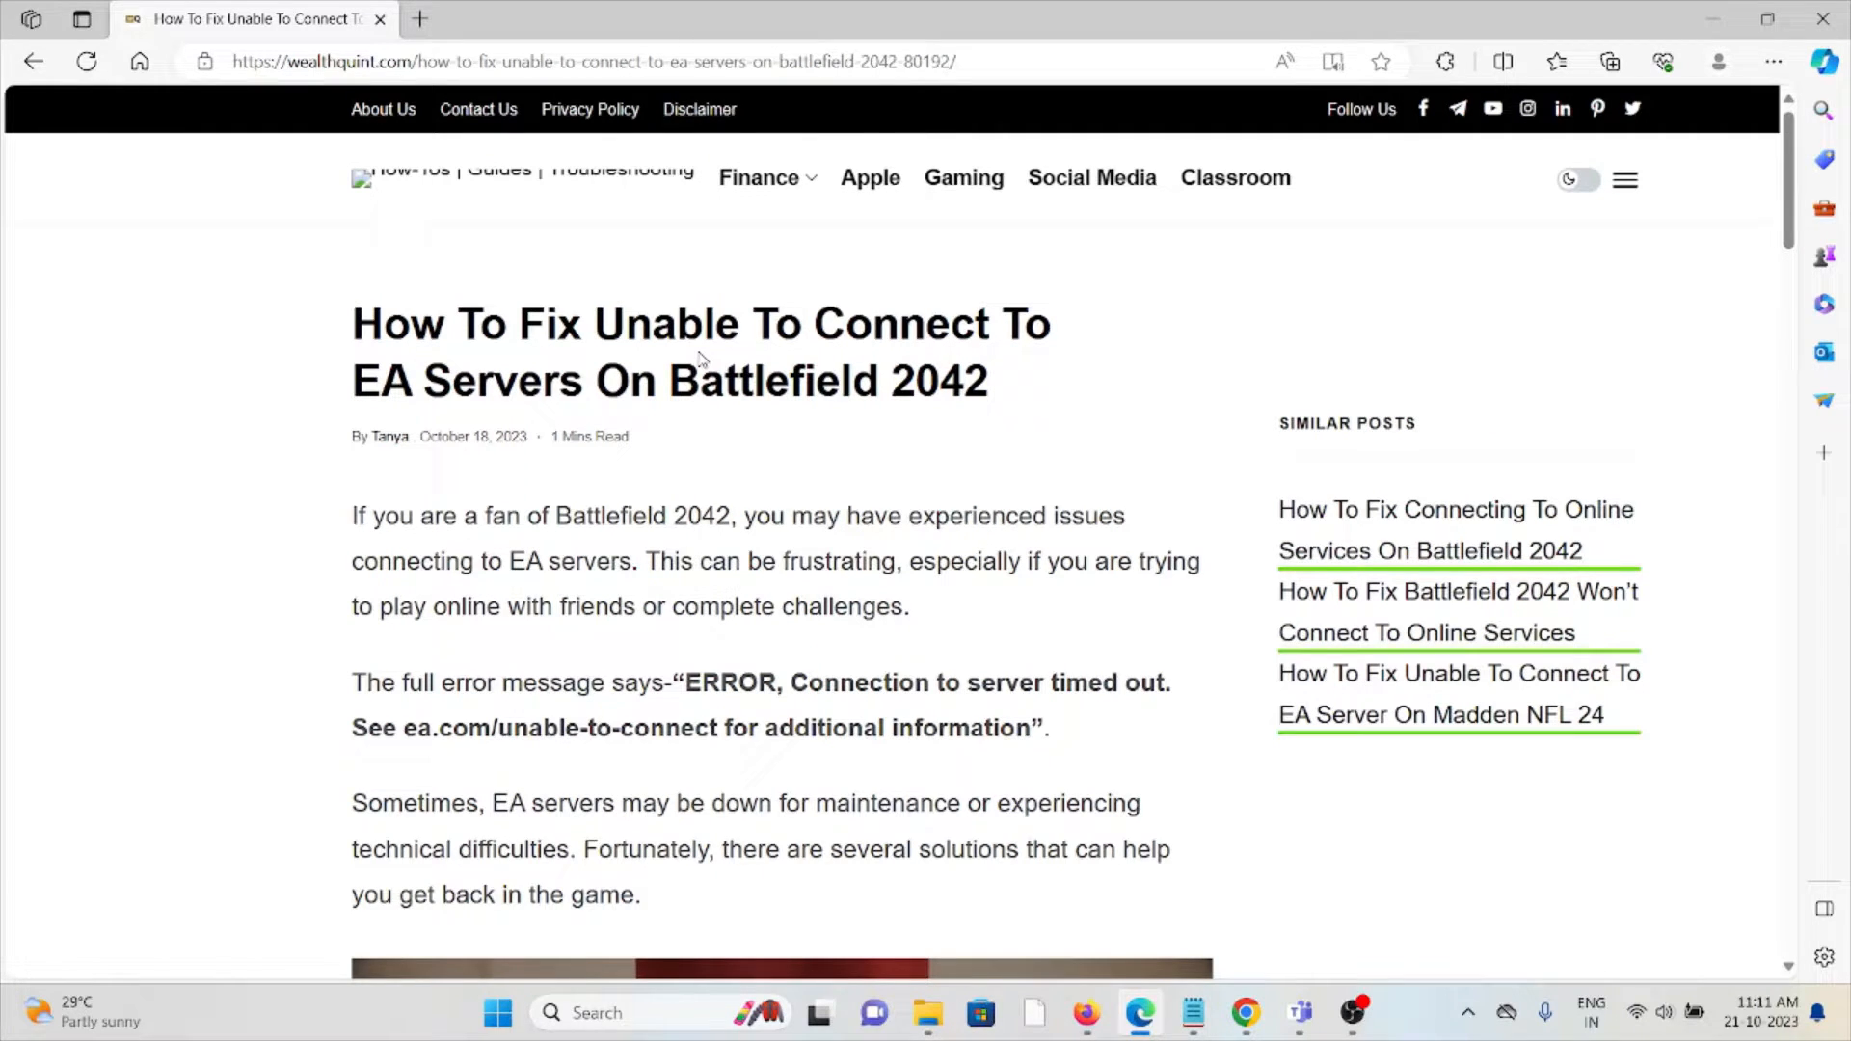
Read down the article, clearing a stray highlight on the error message.
scroll(down, 3)
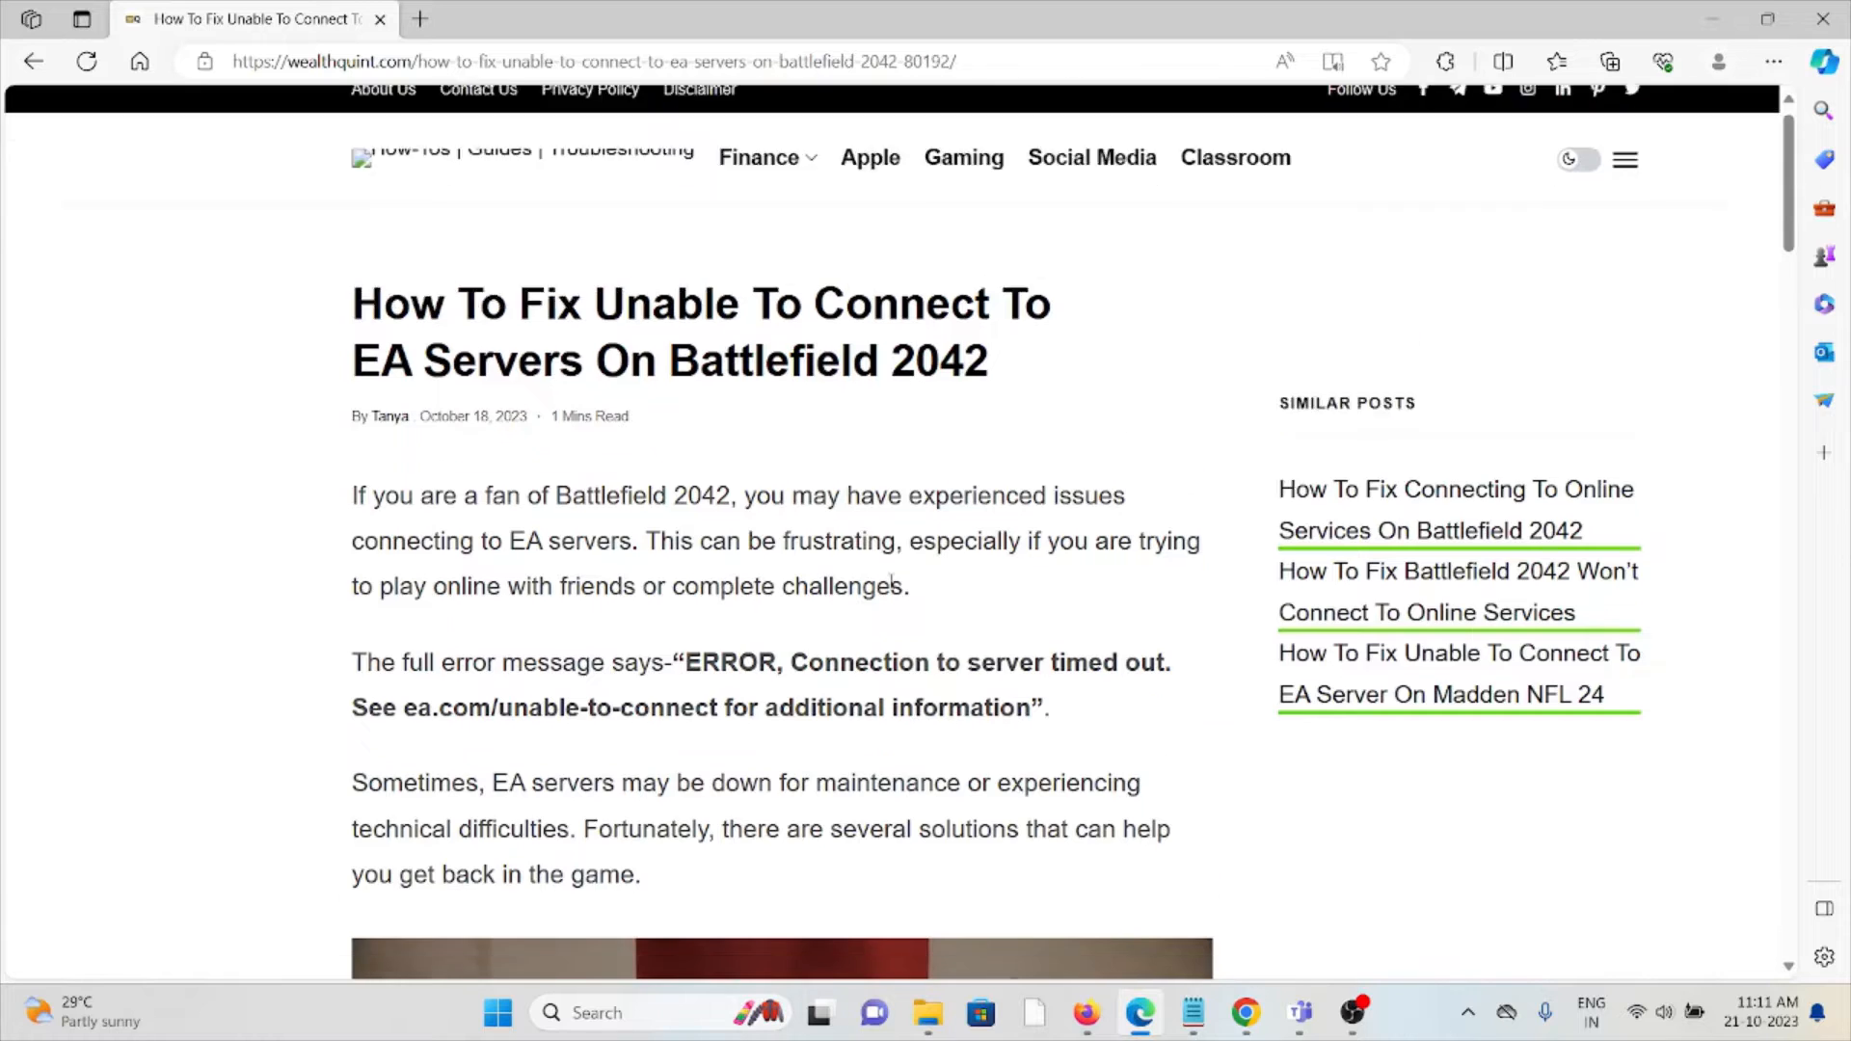
scroll(down, 3)
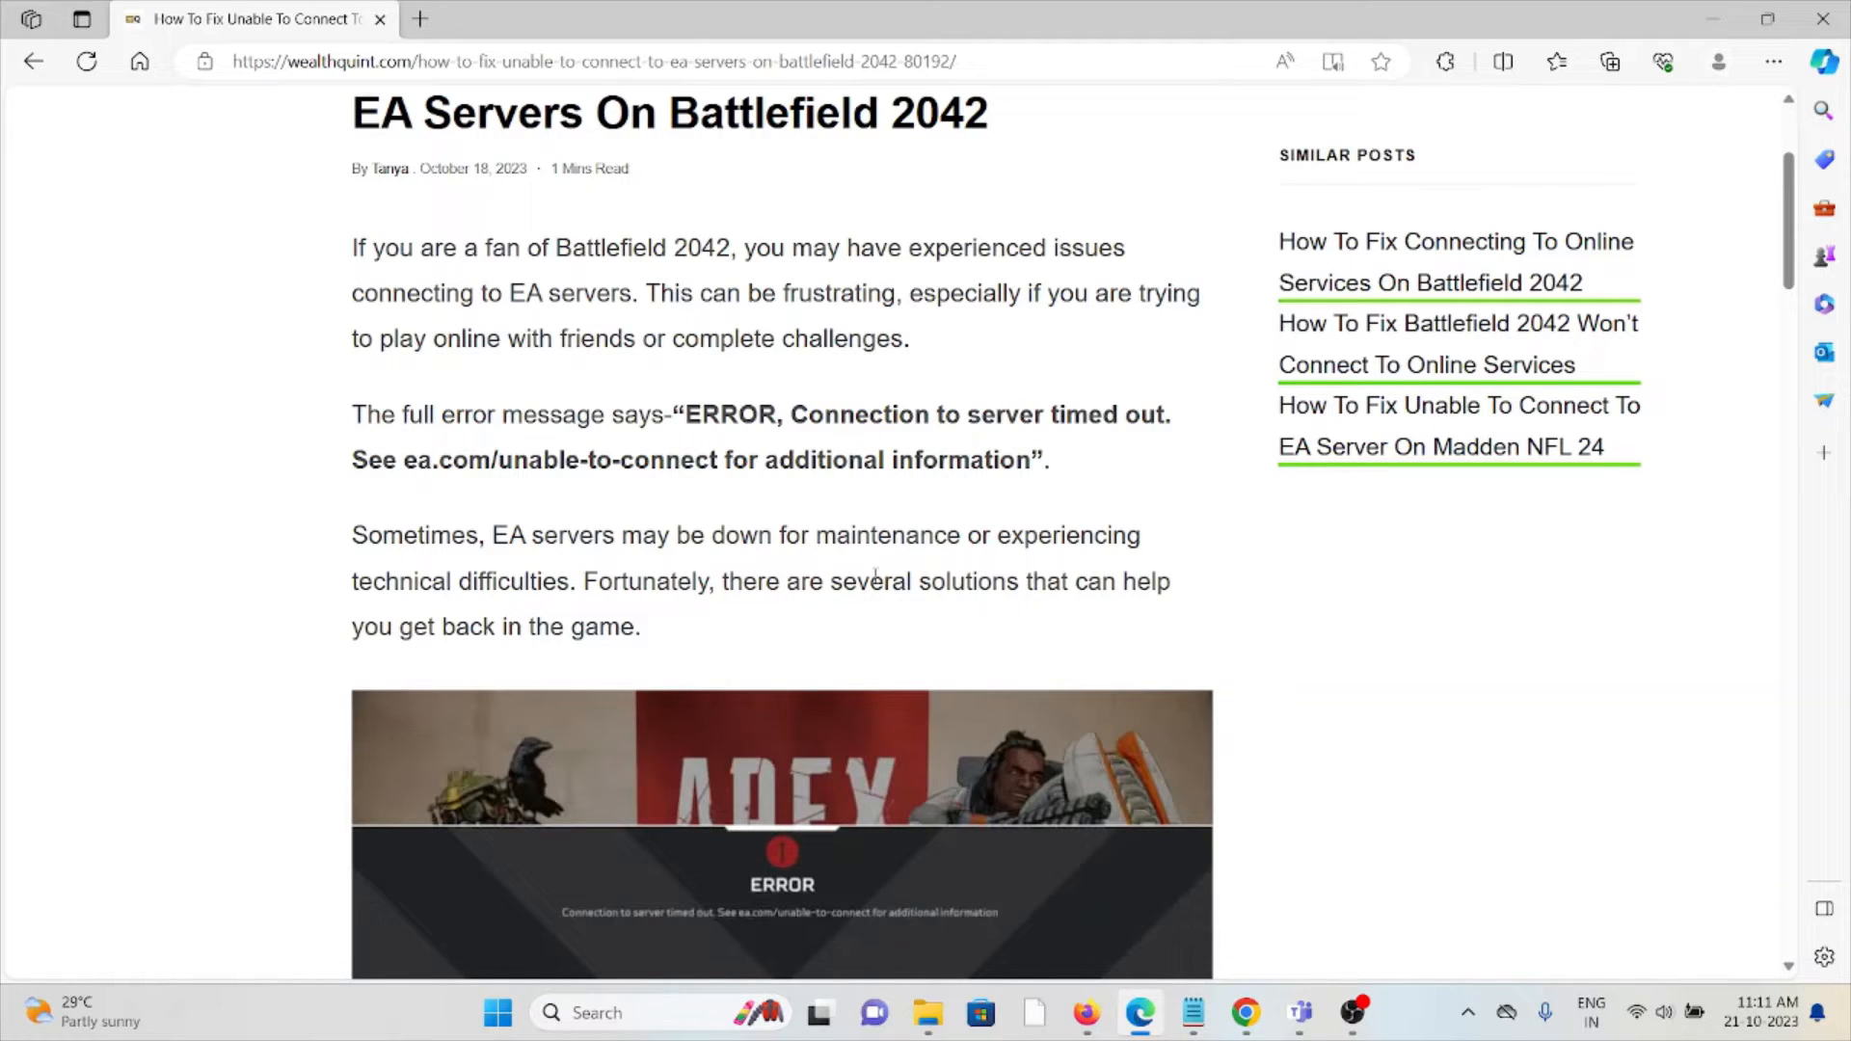
mouse_move(690, 407)
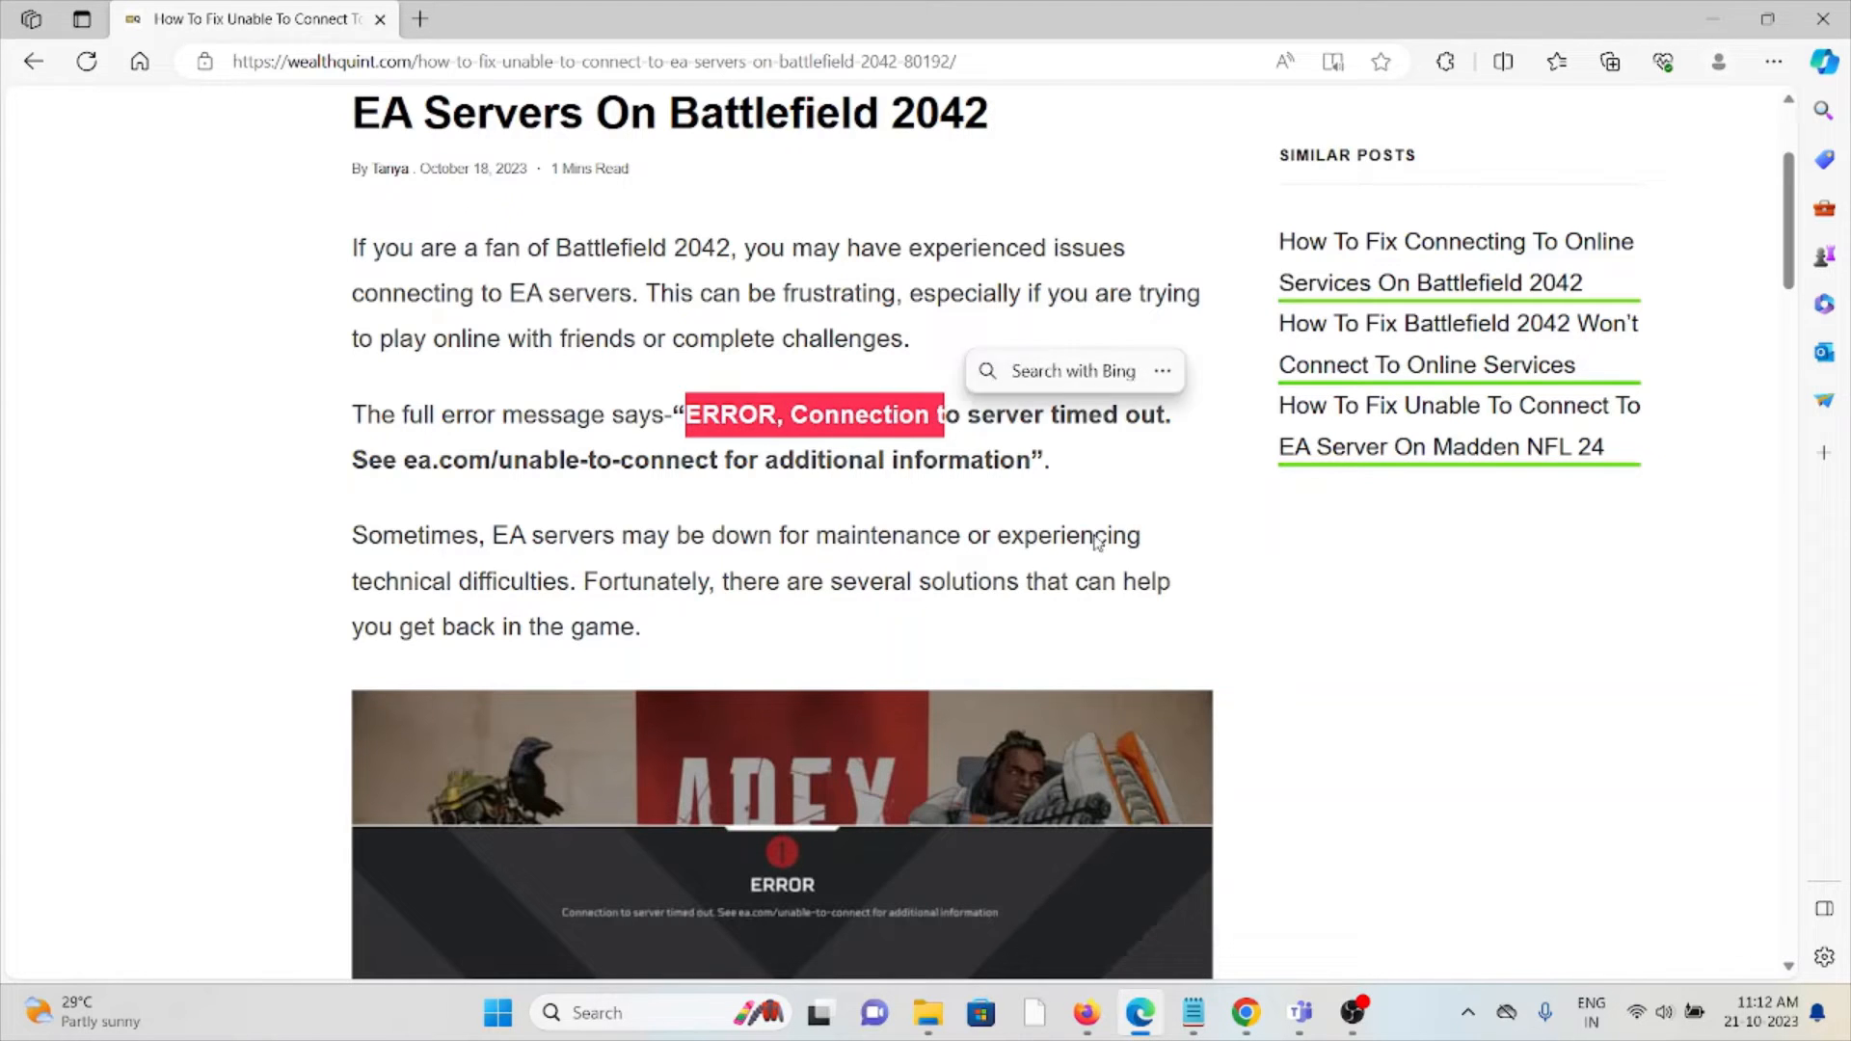
click(1072, 508)
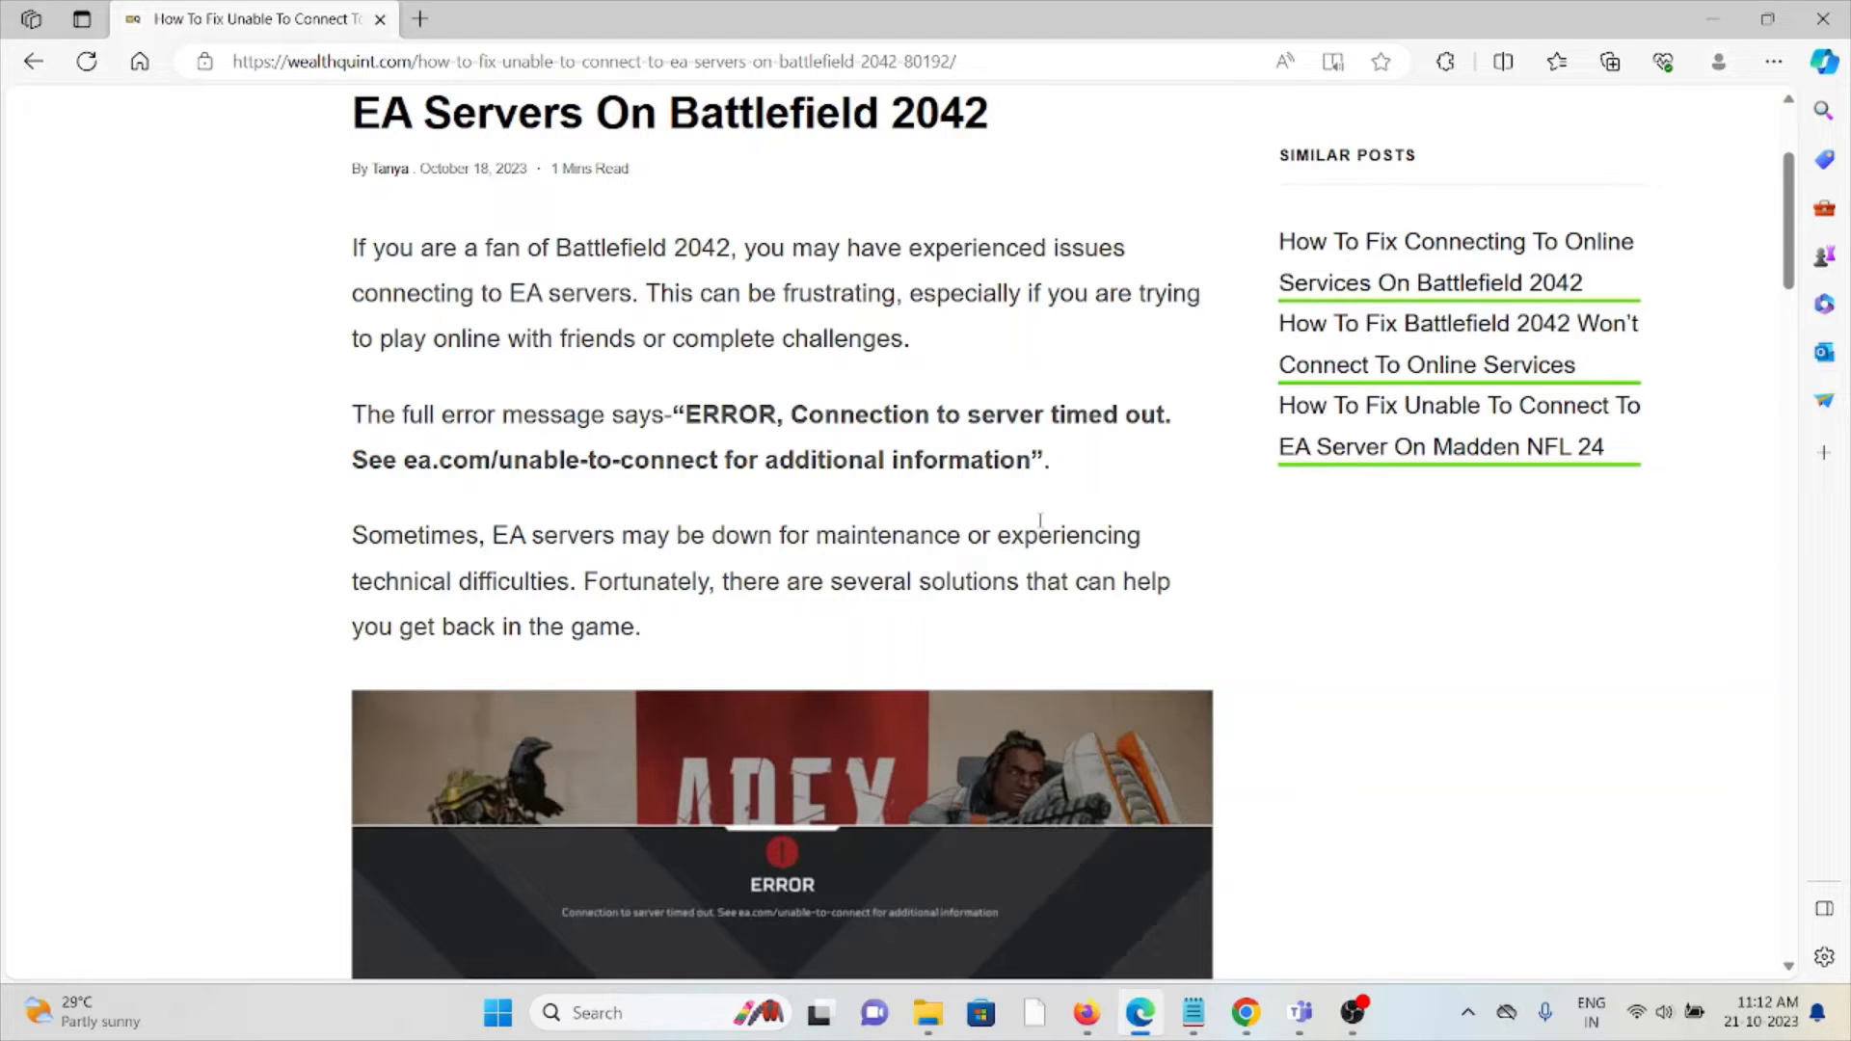
scroll(down, 3)
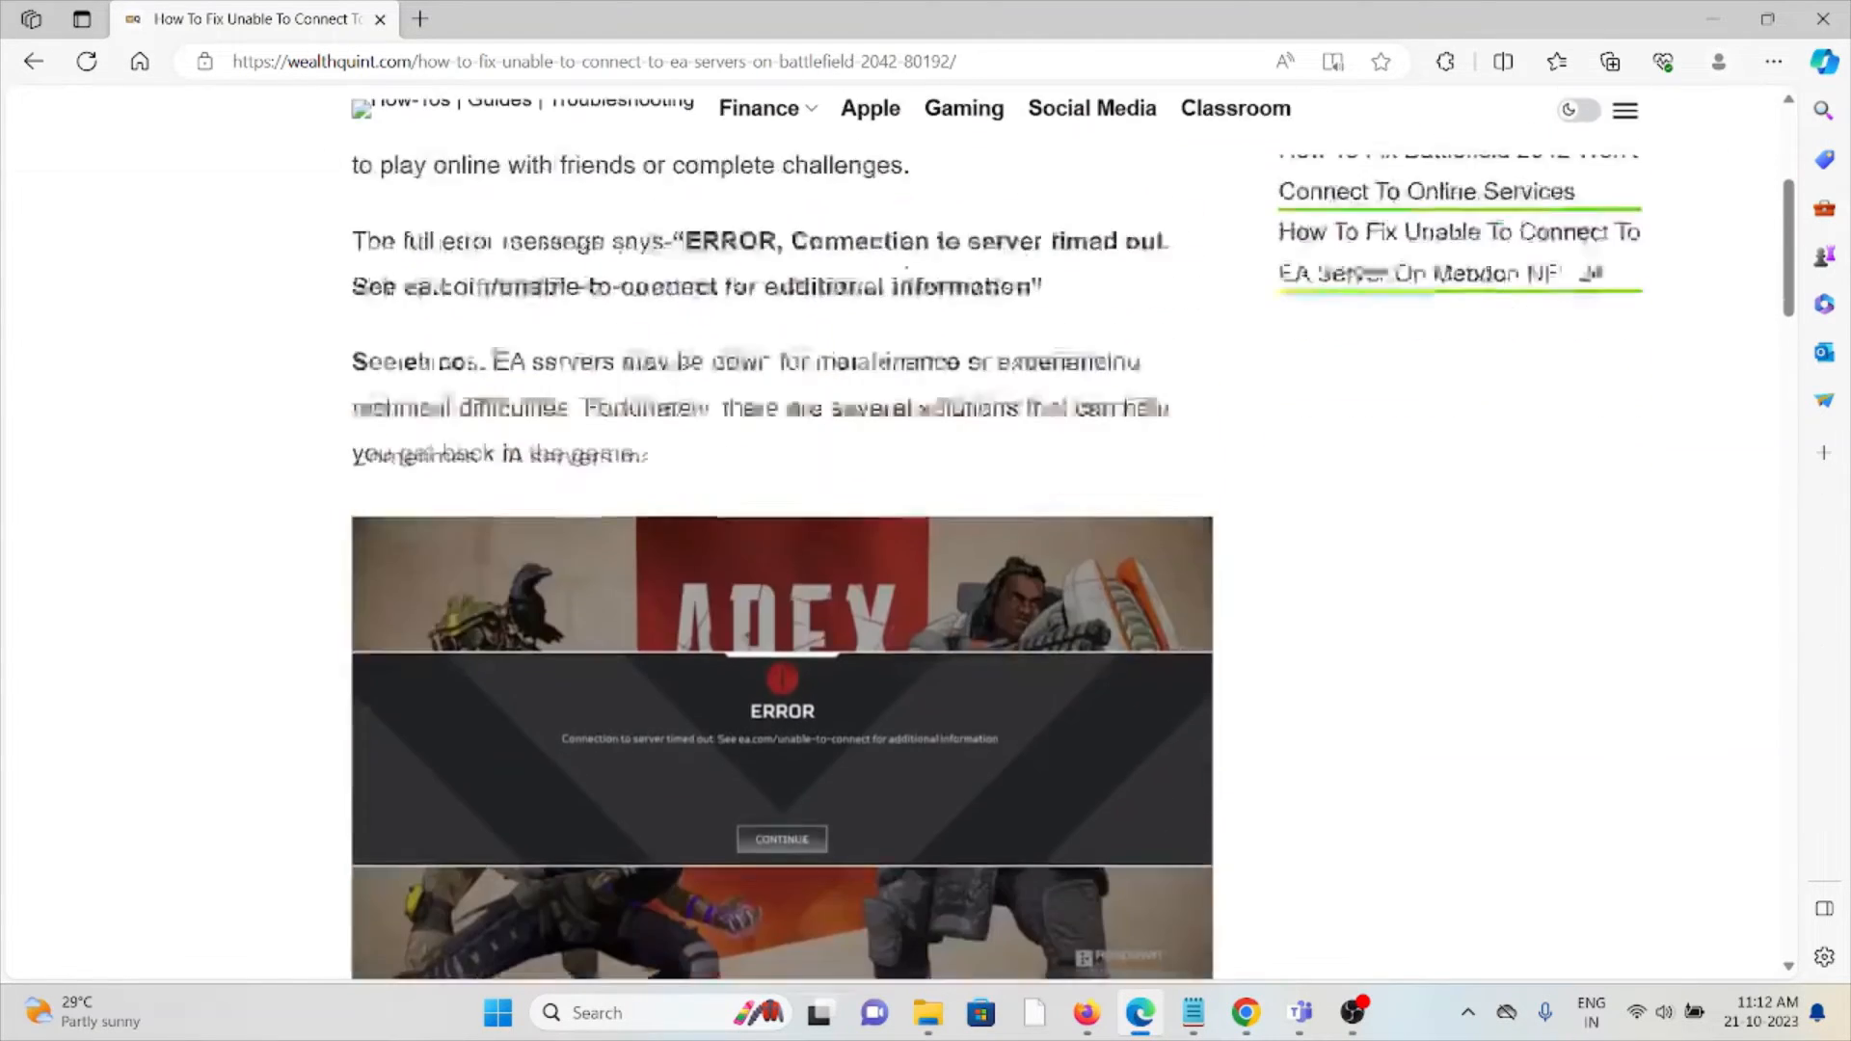
scroll(down, 3)
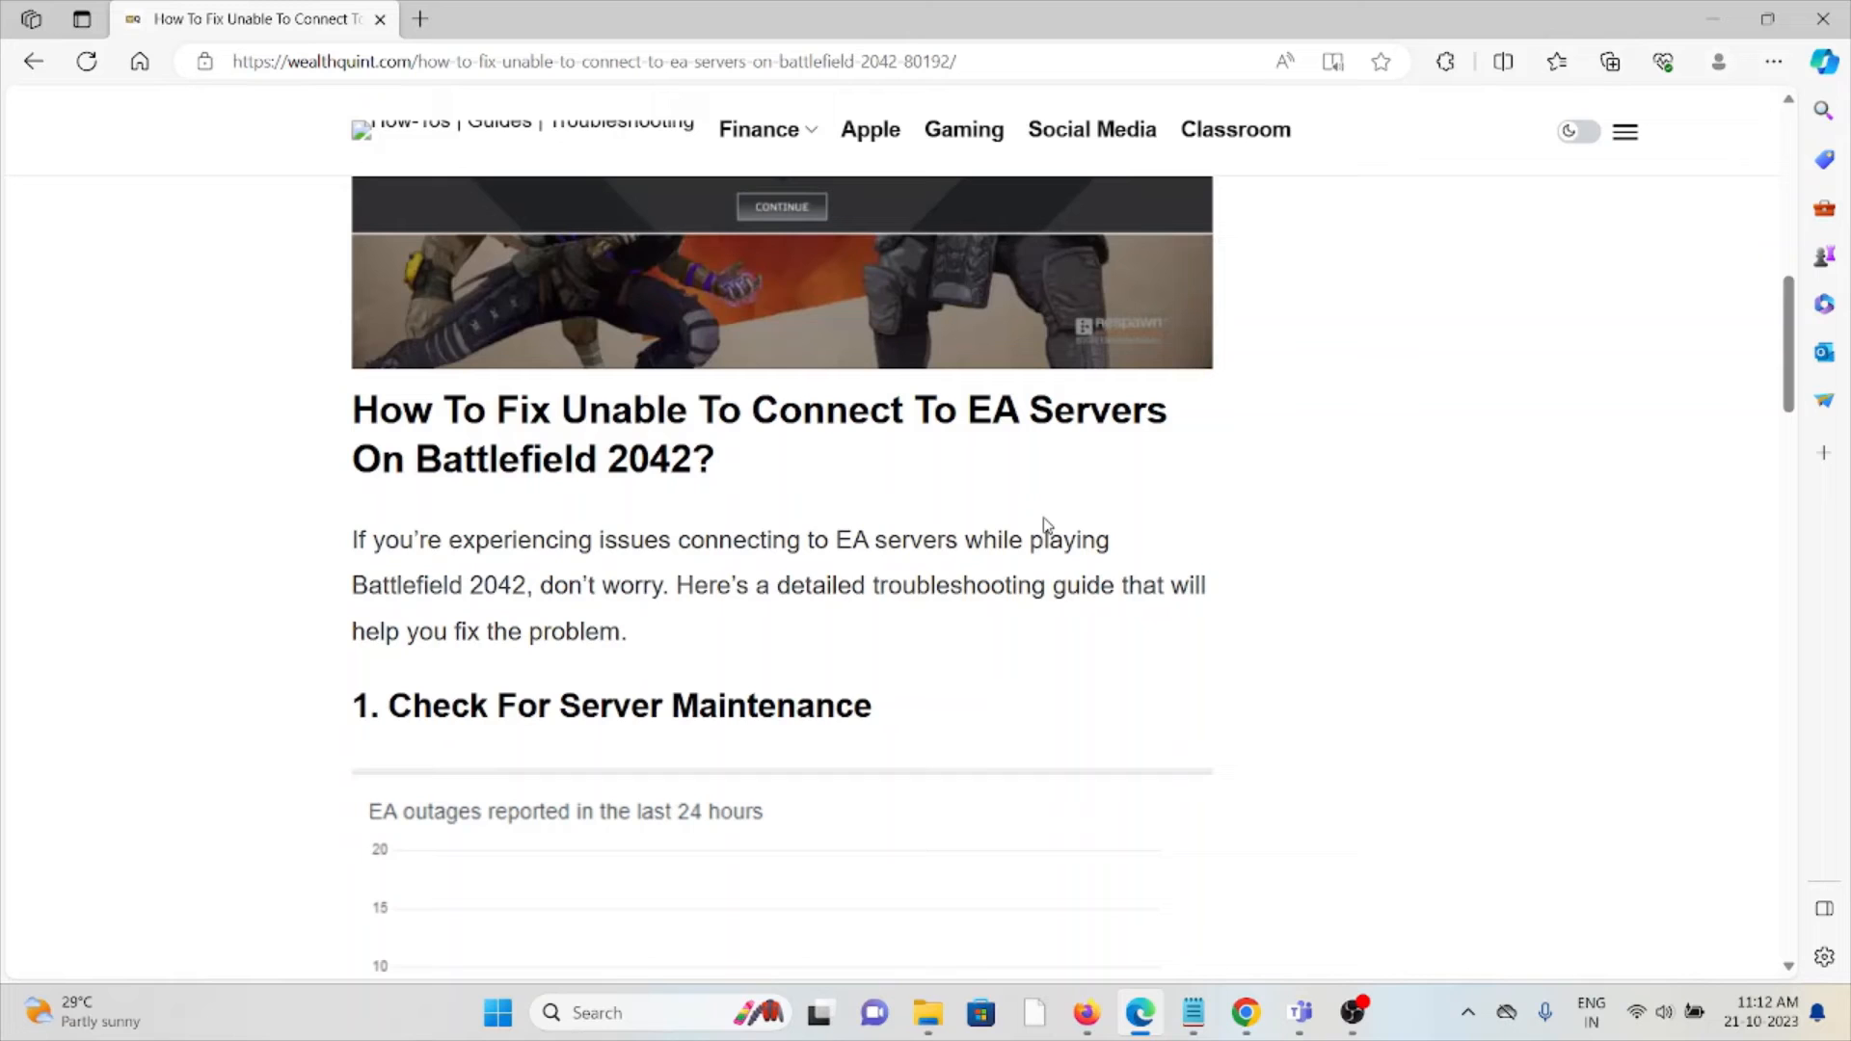
scroll(down, 3)
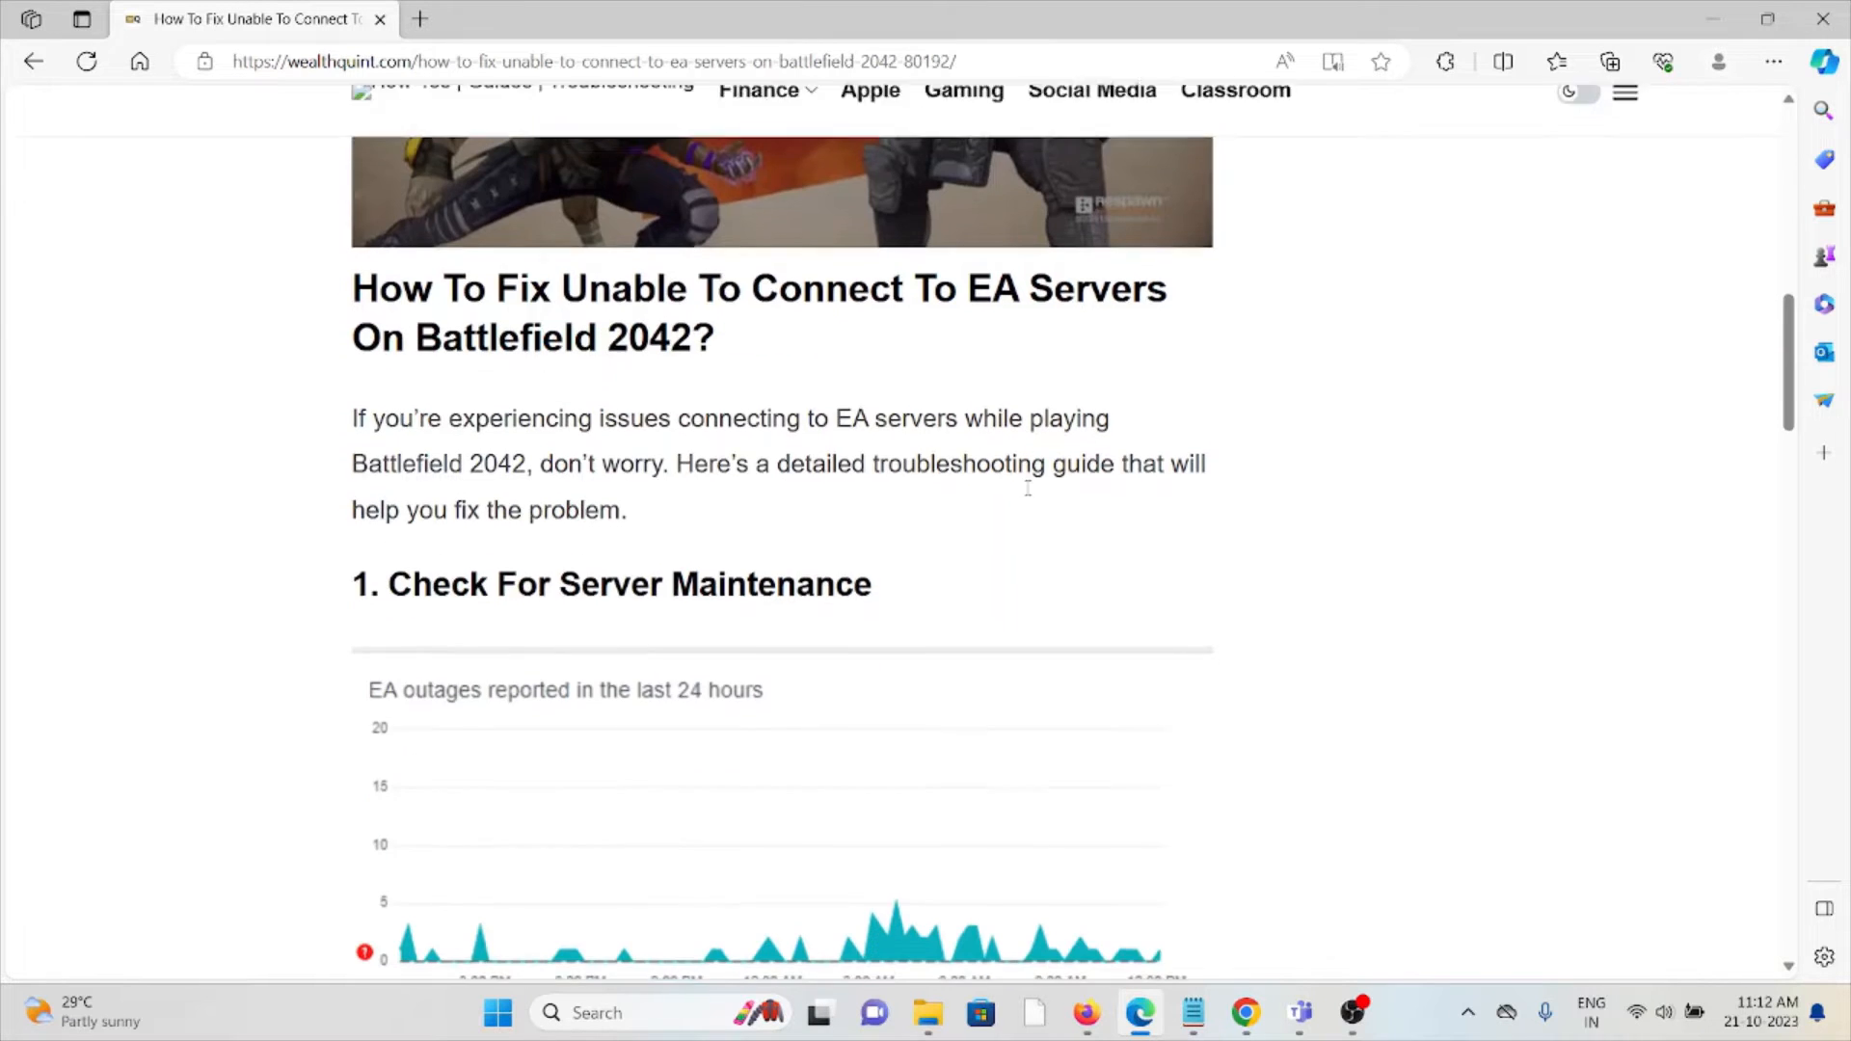
scroll(down, 3)
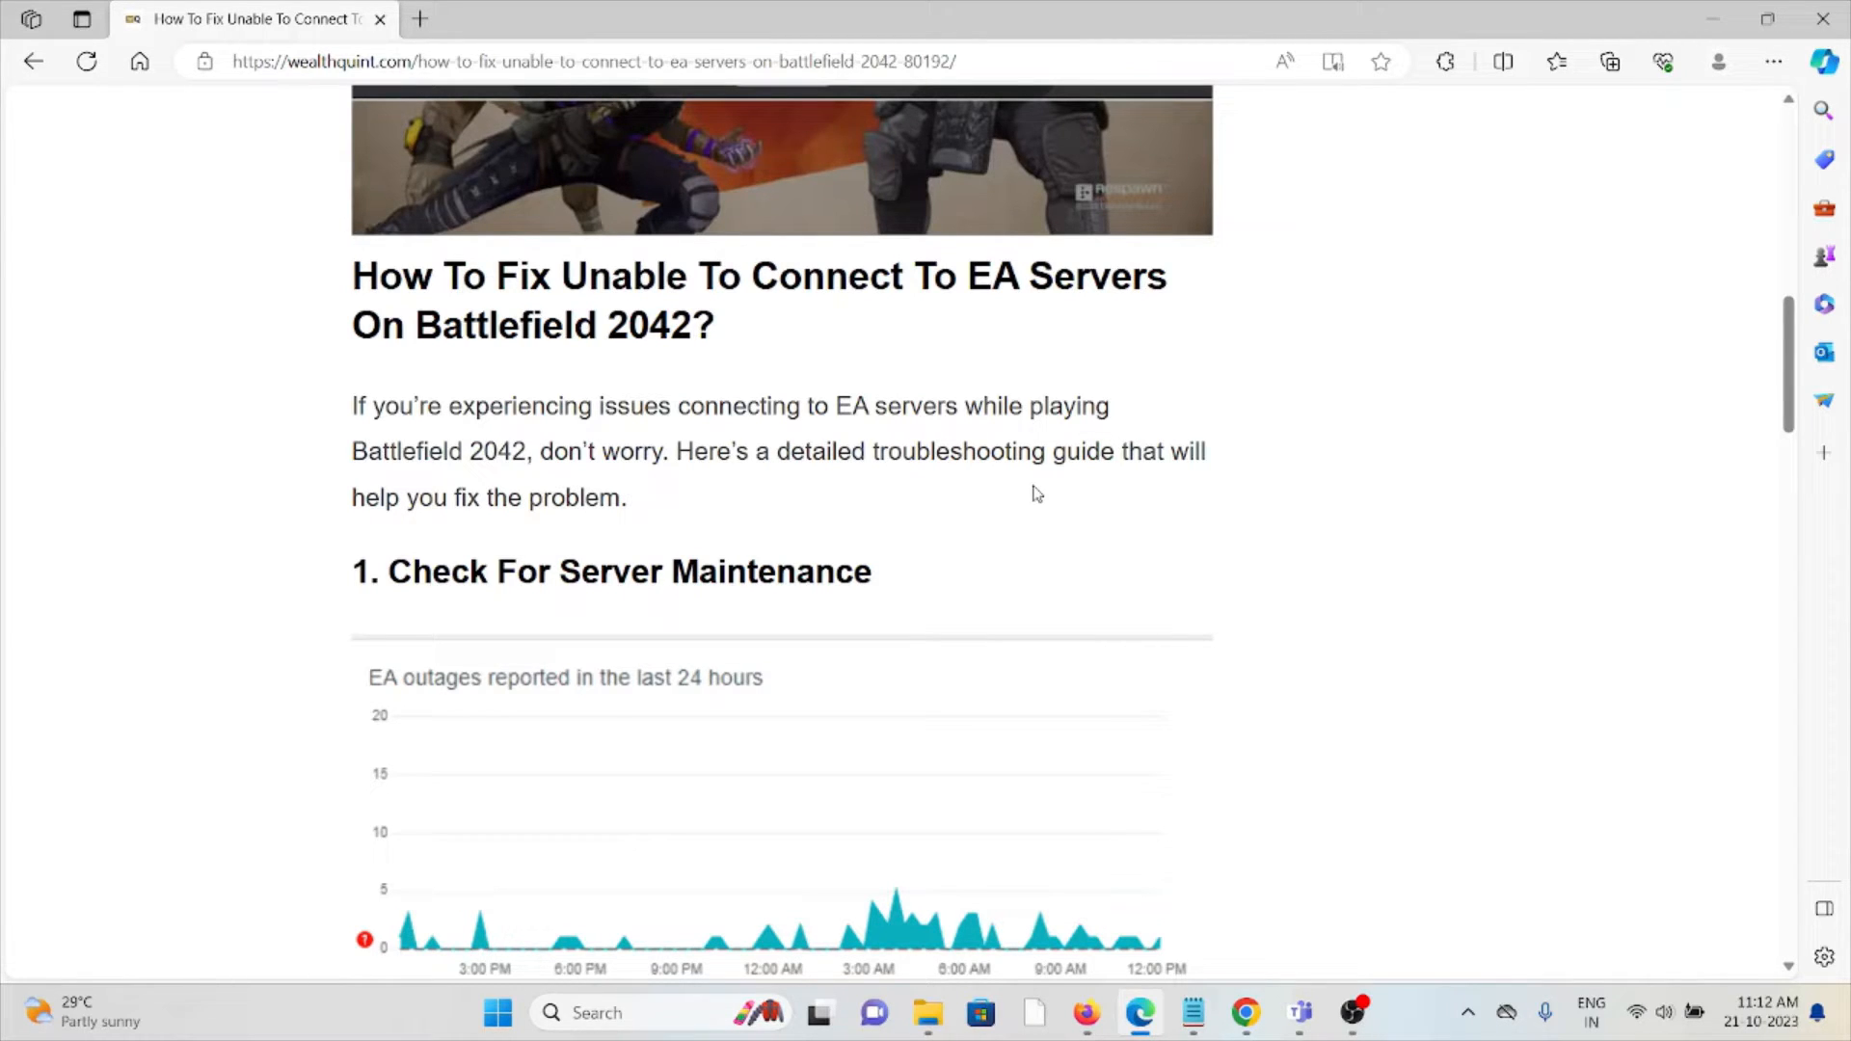
scroll(down, 3)
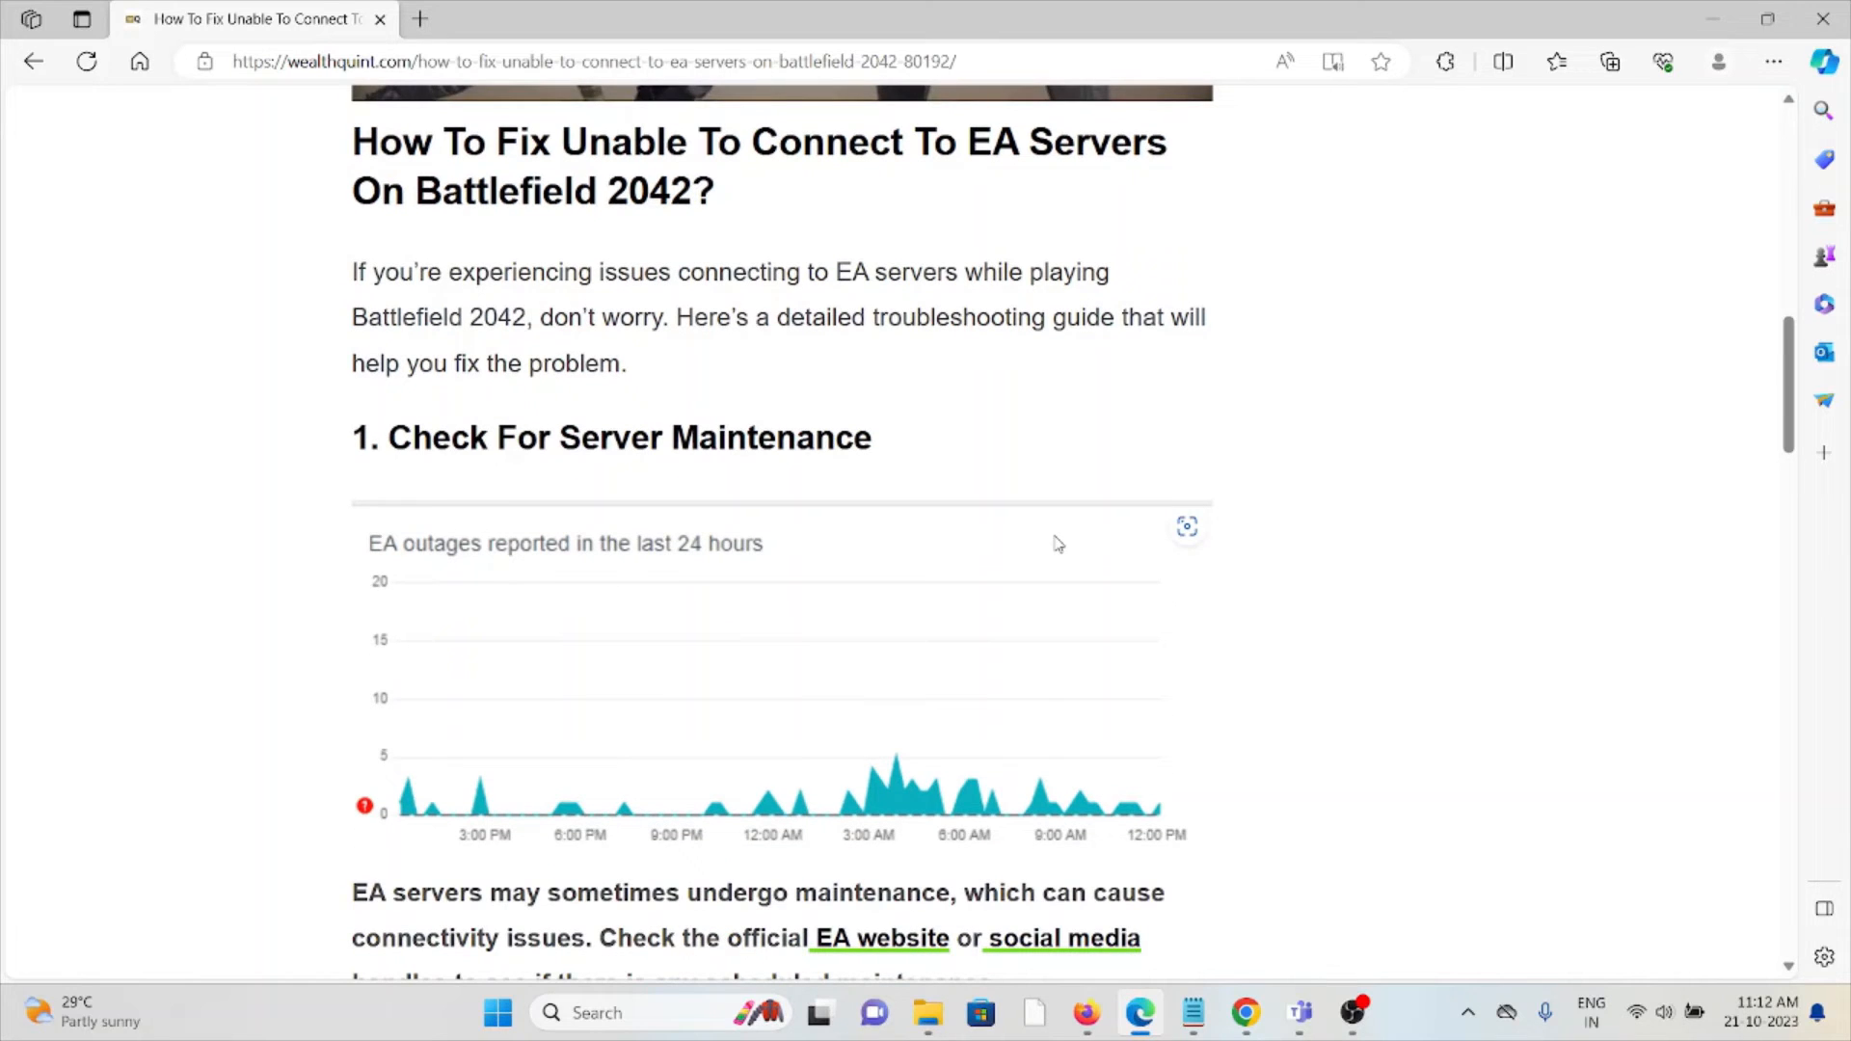
scroll(down, 3)
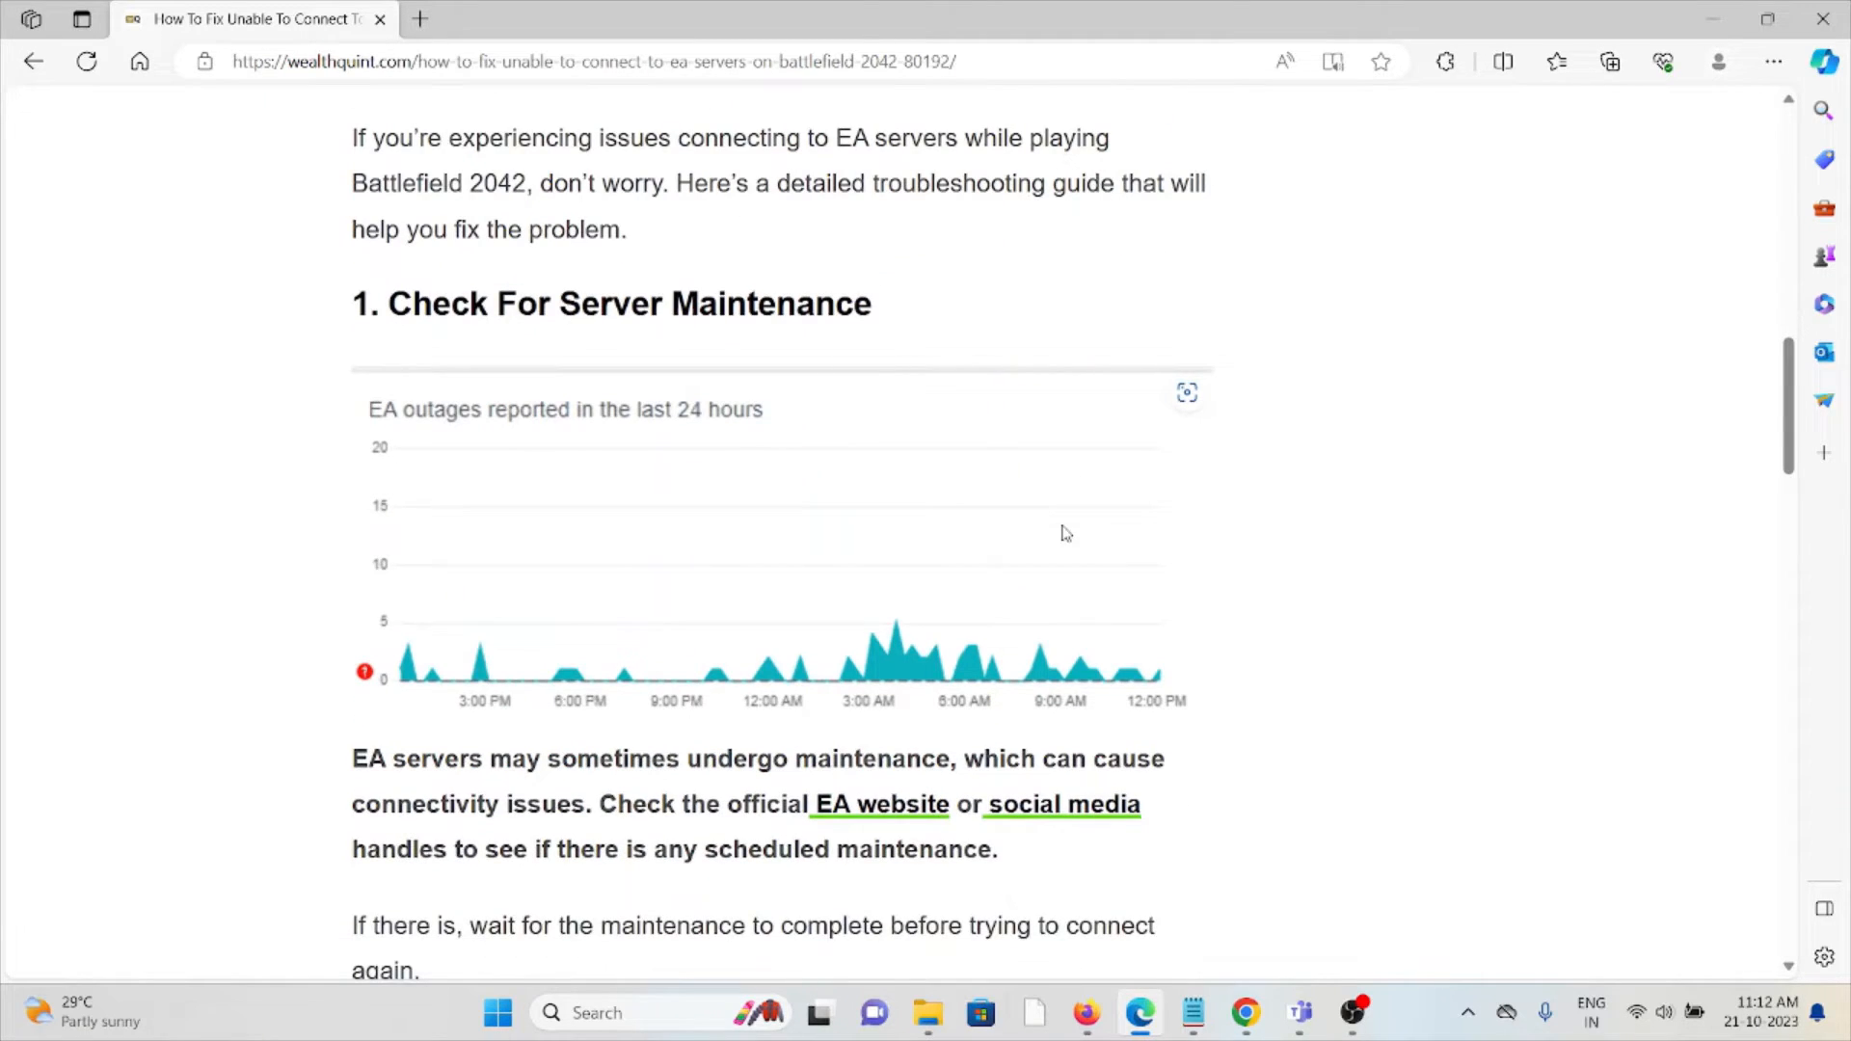
scroll(down, 3)
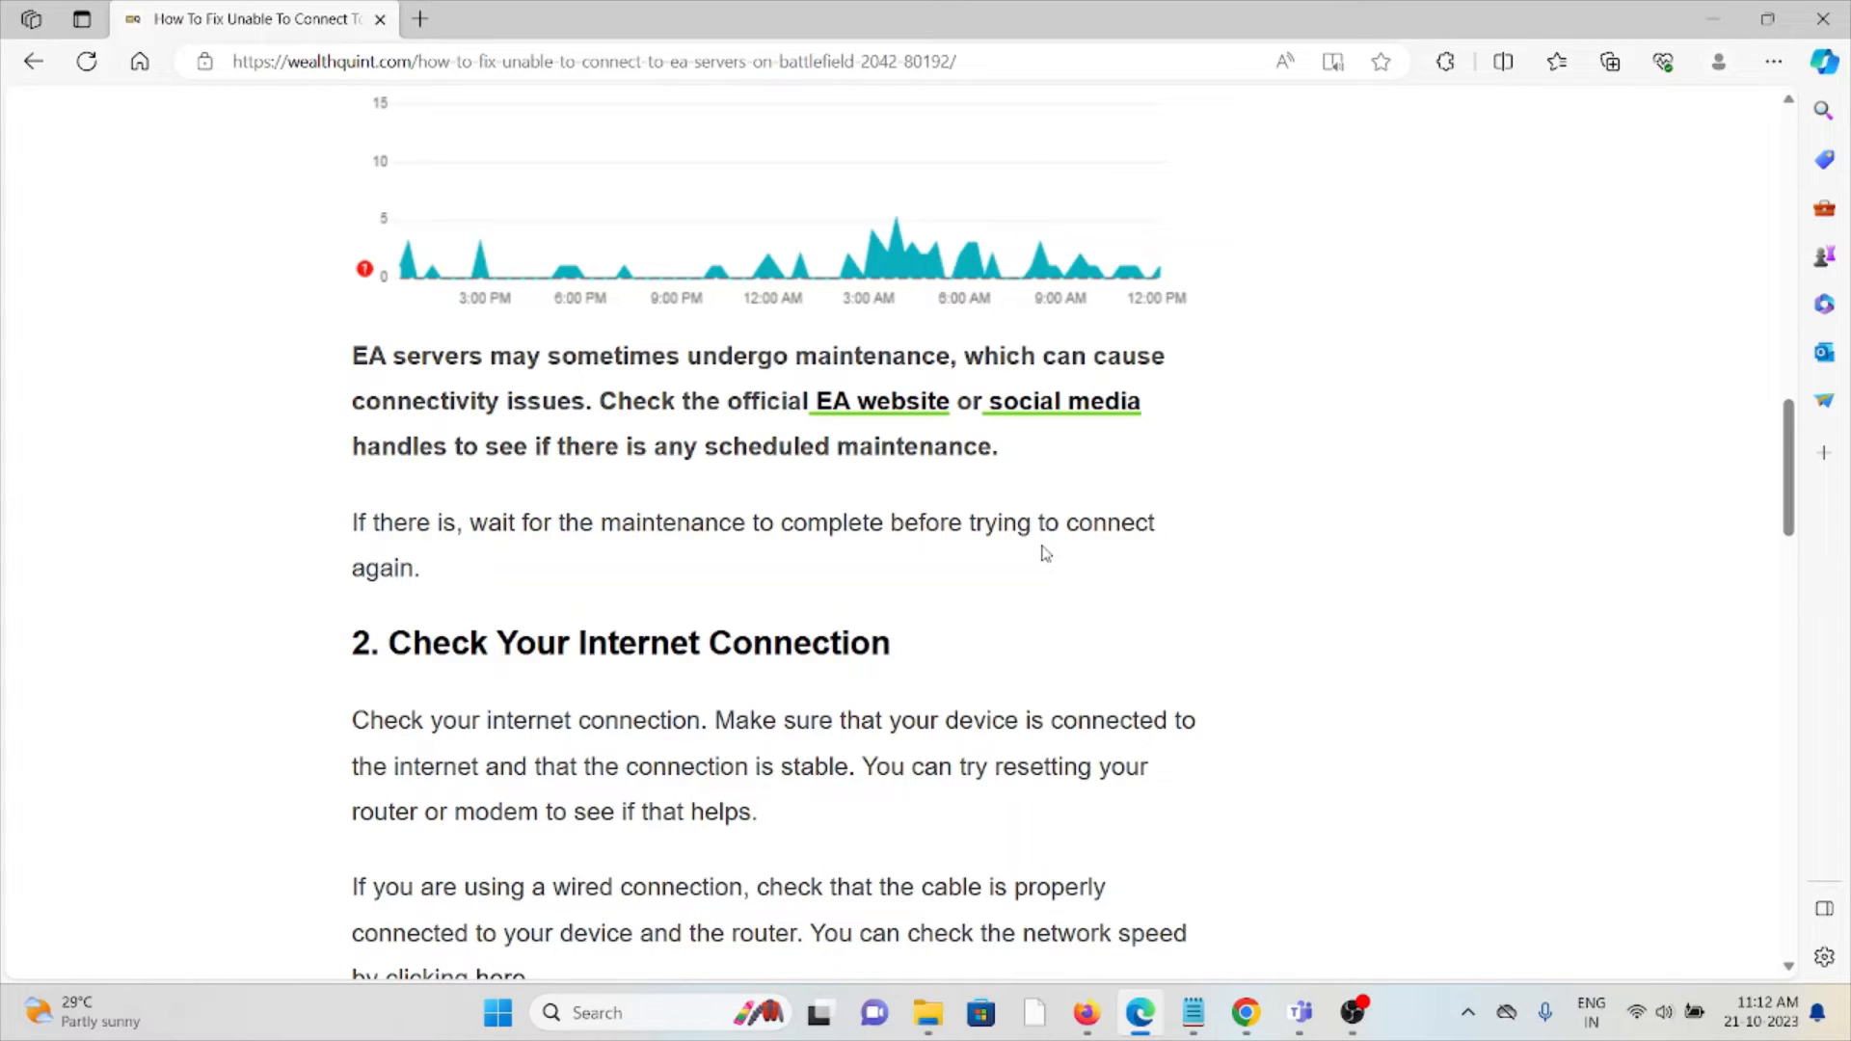
Open the 'EA website' link in a new tab and continue reading.
right_click(880, 400)
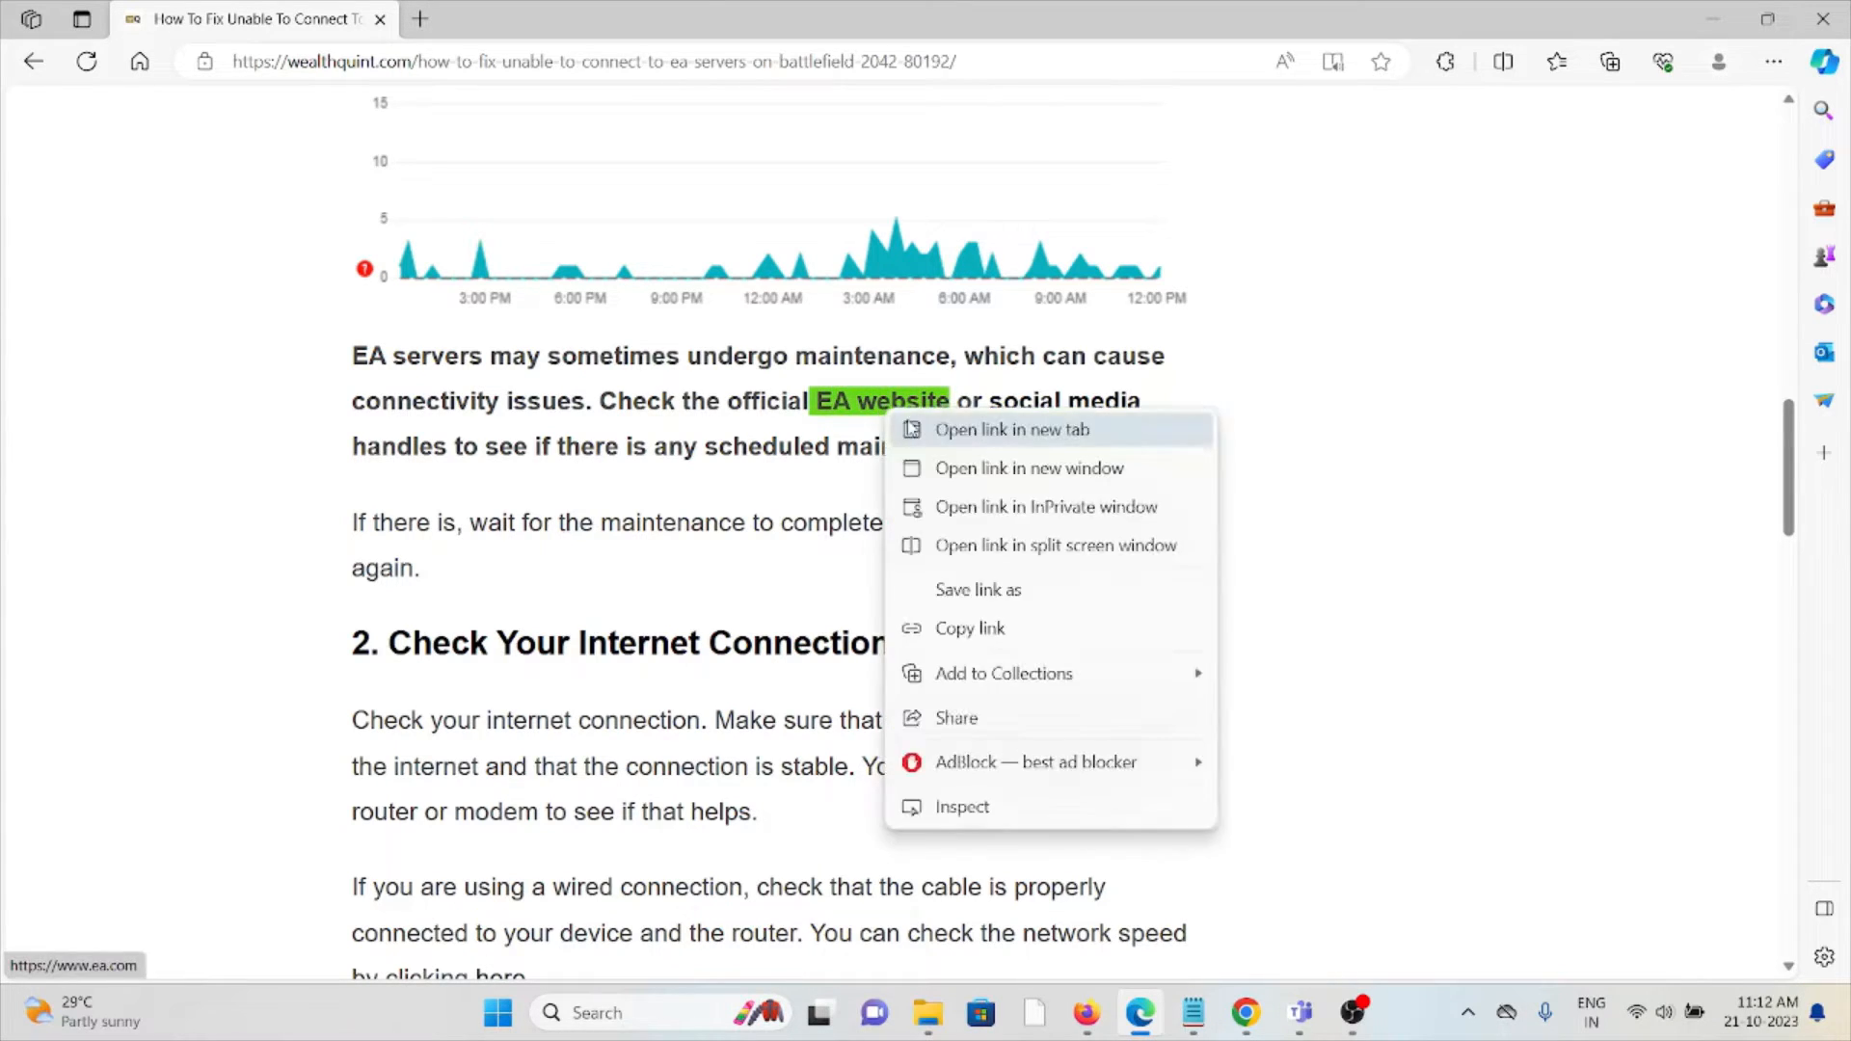
click(1012, 430)
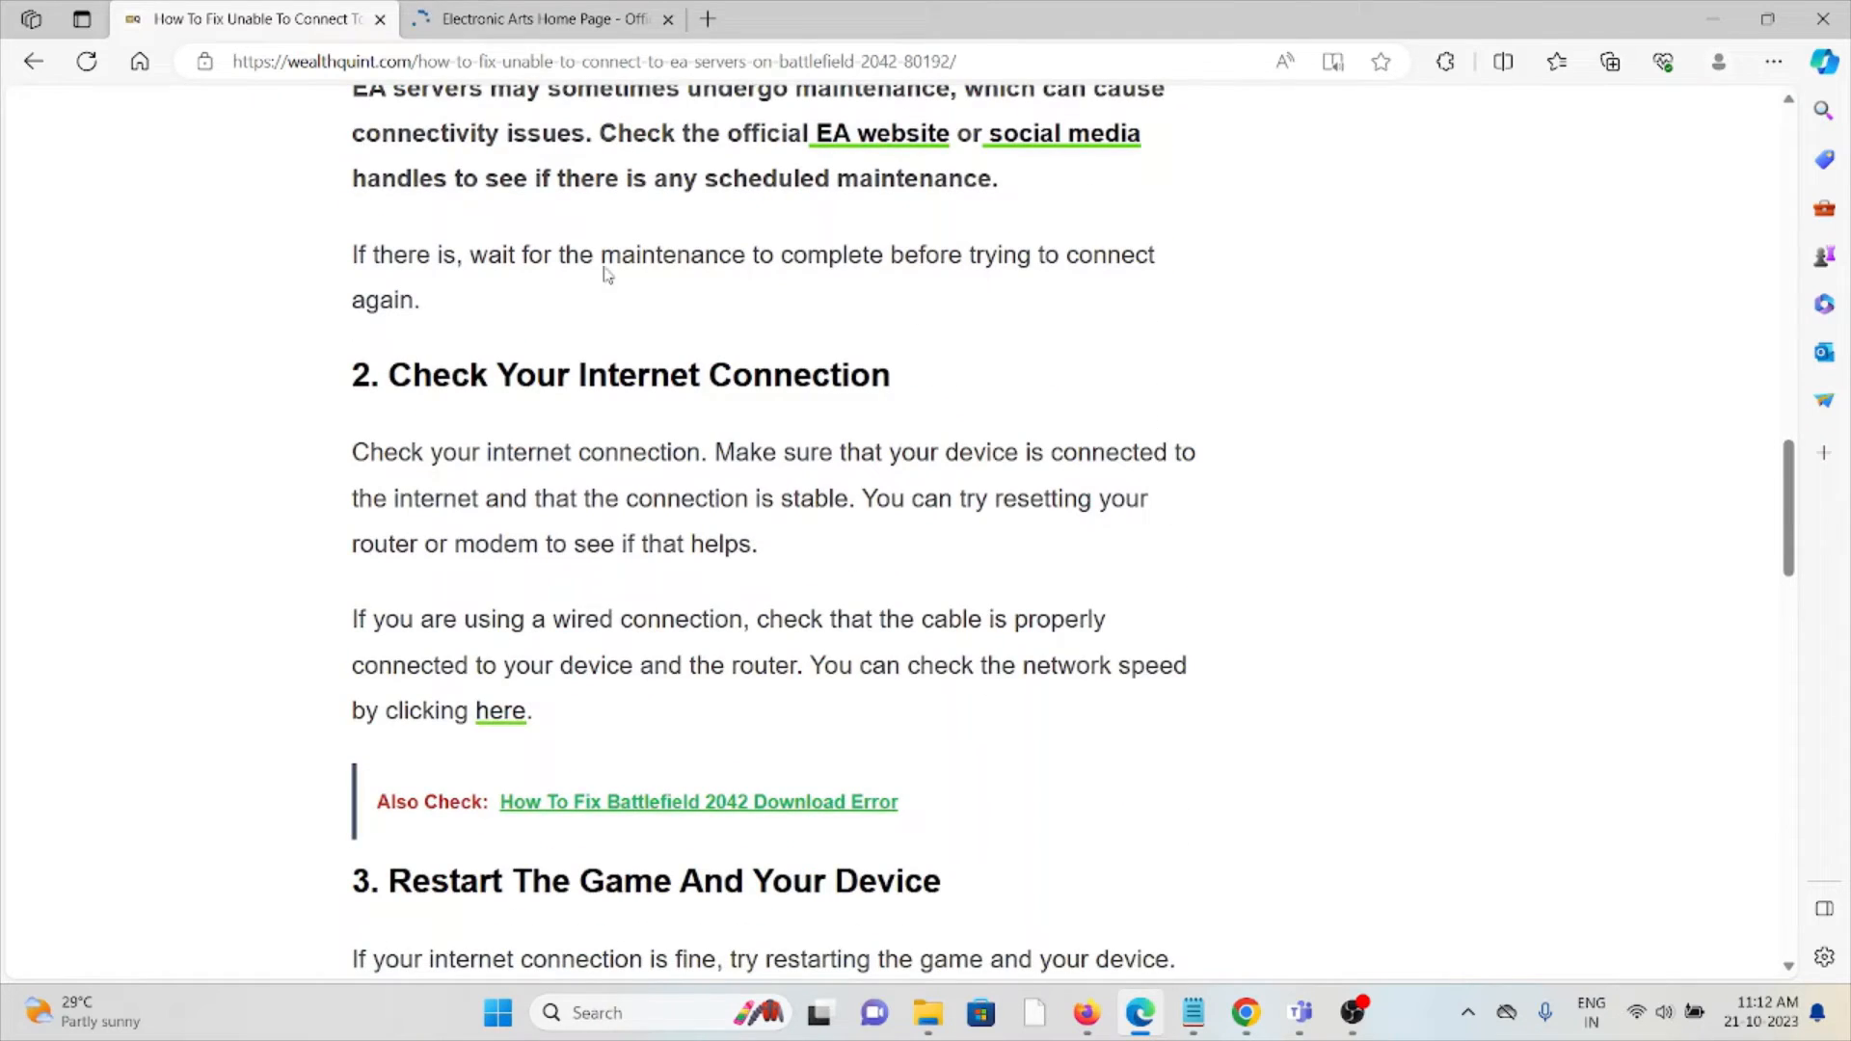
mouse_move(785, 559)
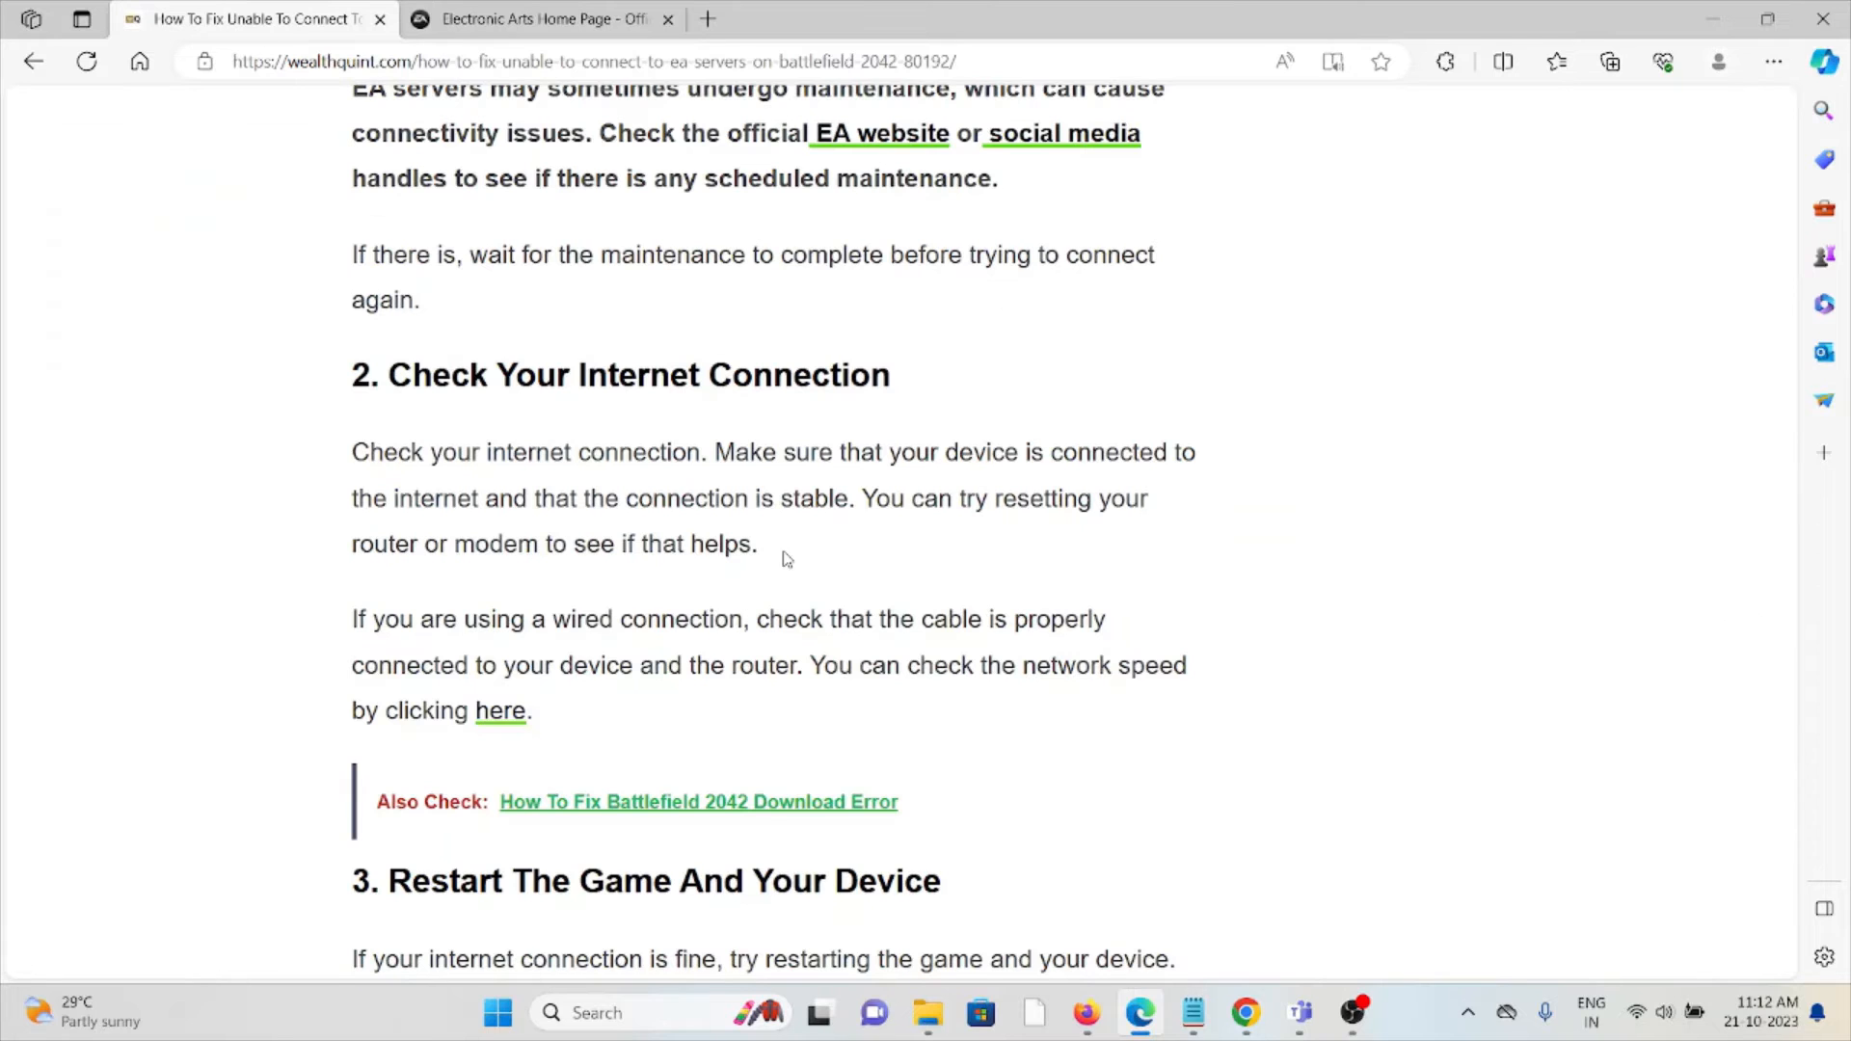
scroll(down, 3)
text(fast)
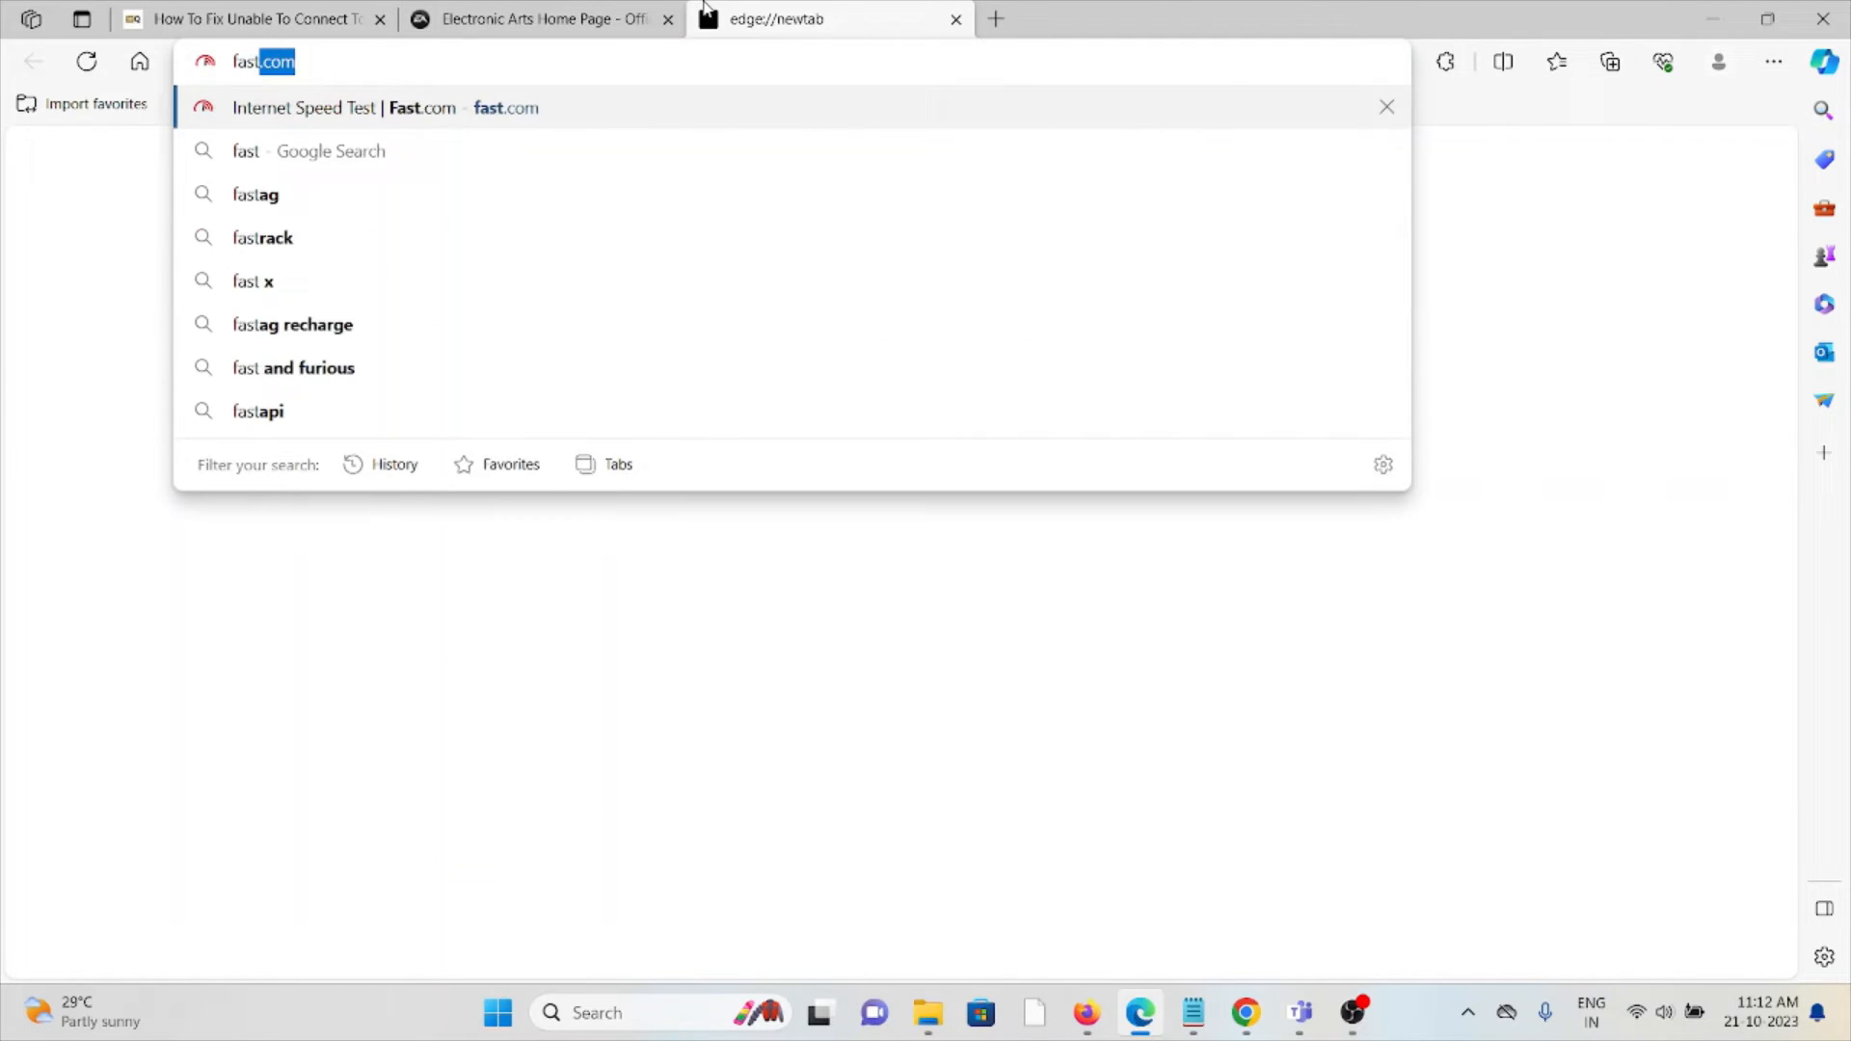
Load fast.com to run the speed test, then return to the WealthQuint article tab.
key(Enter)
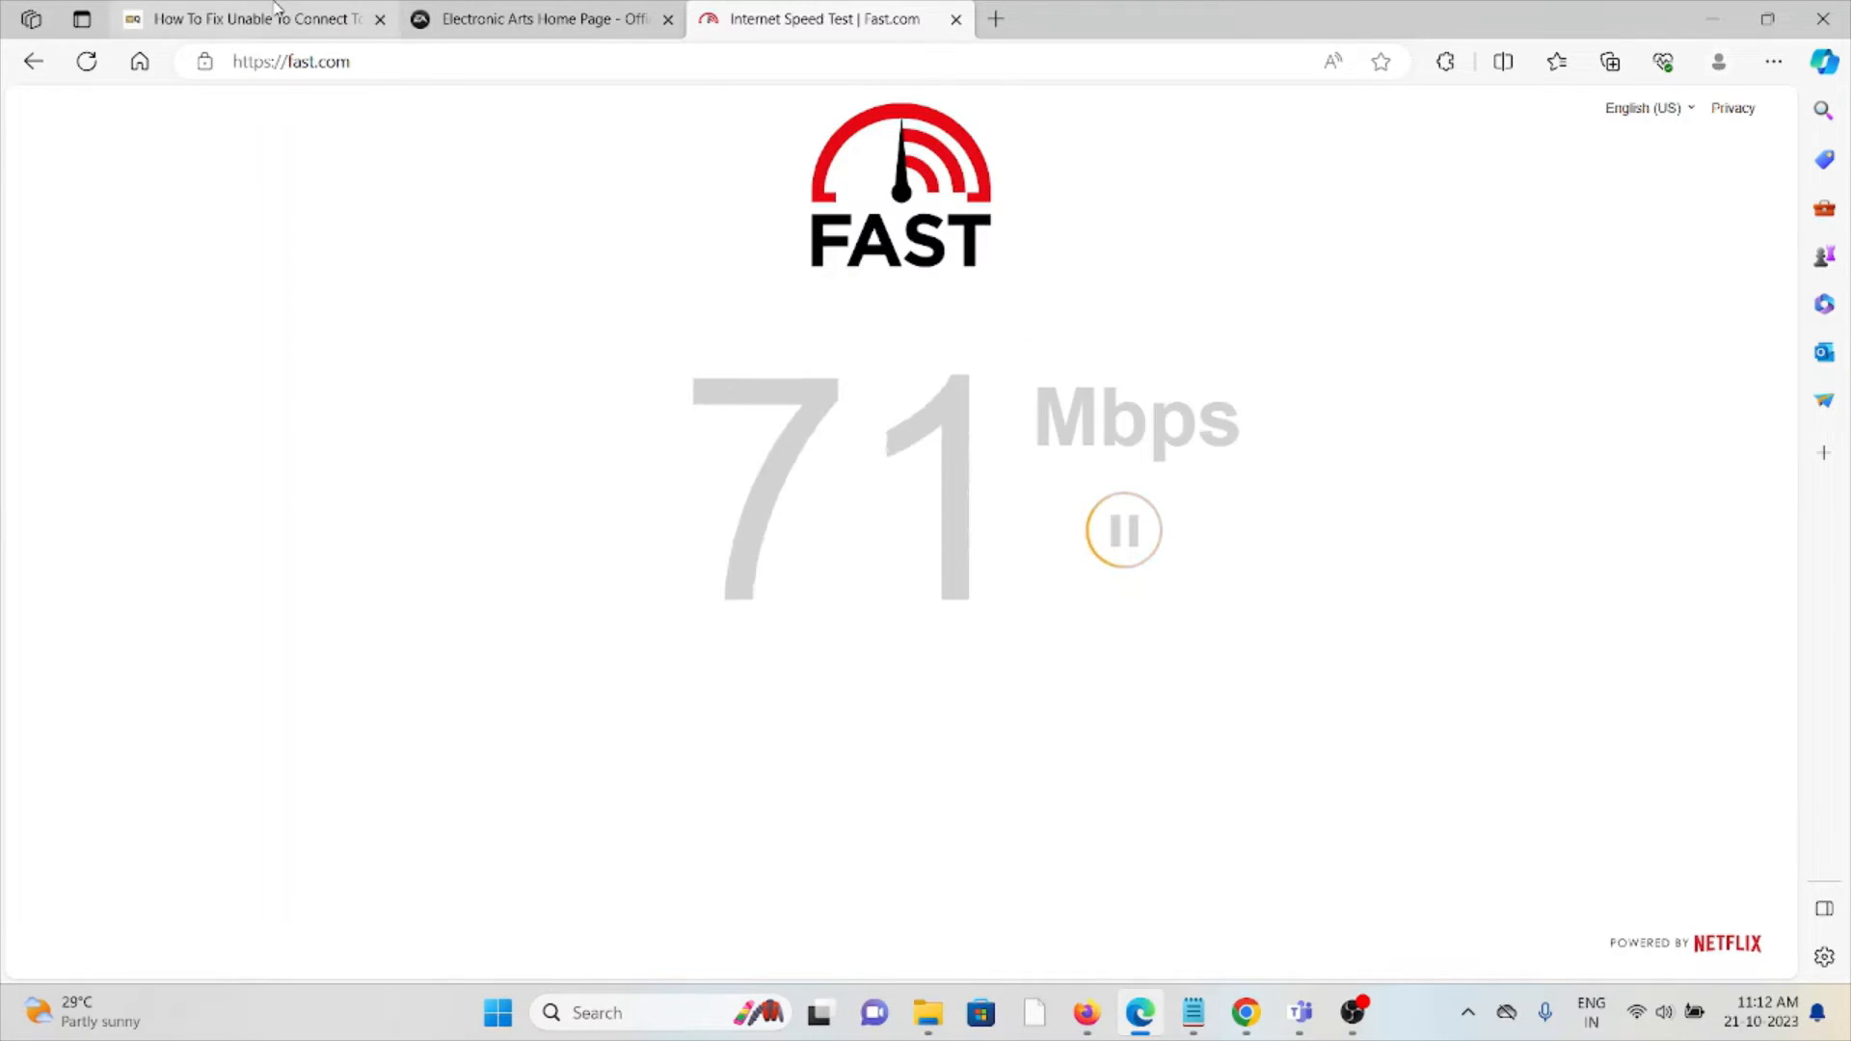
click(248, 19)
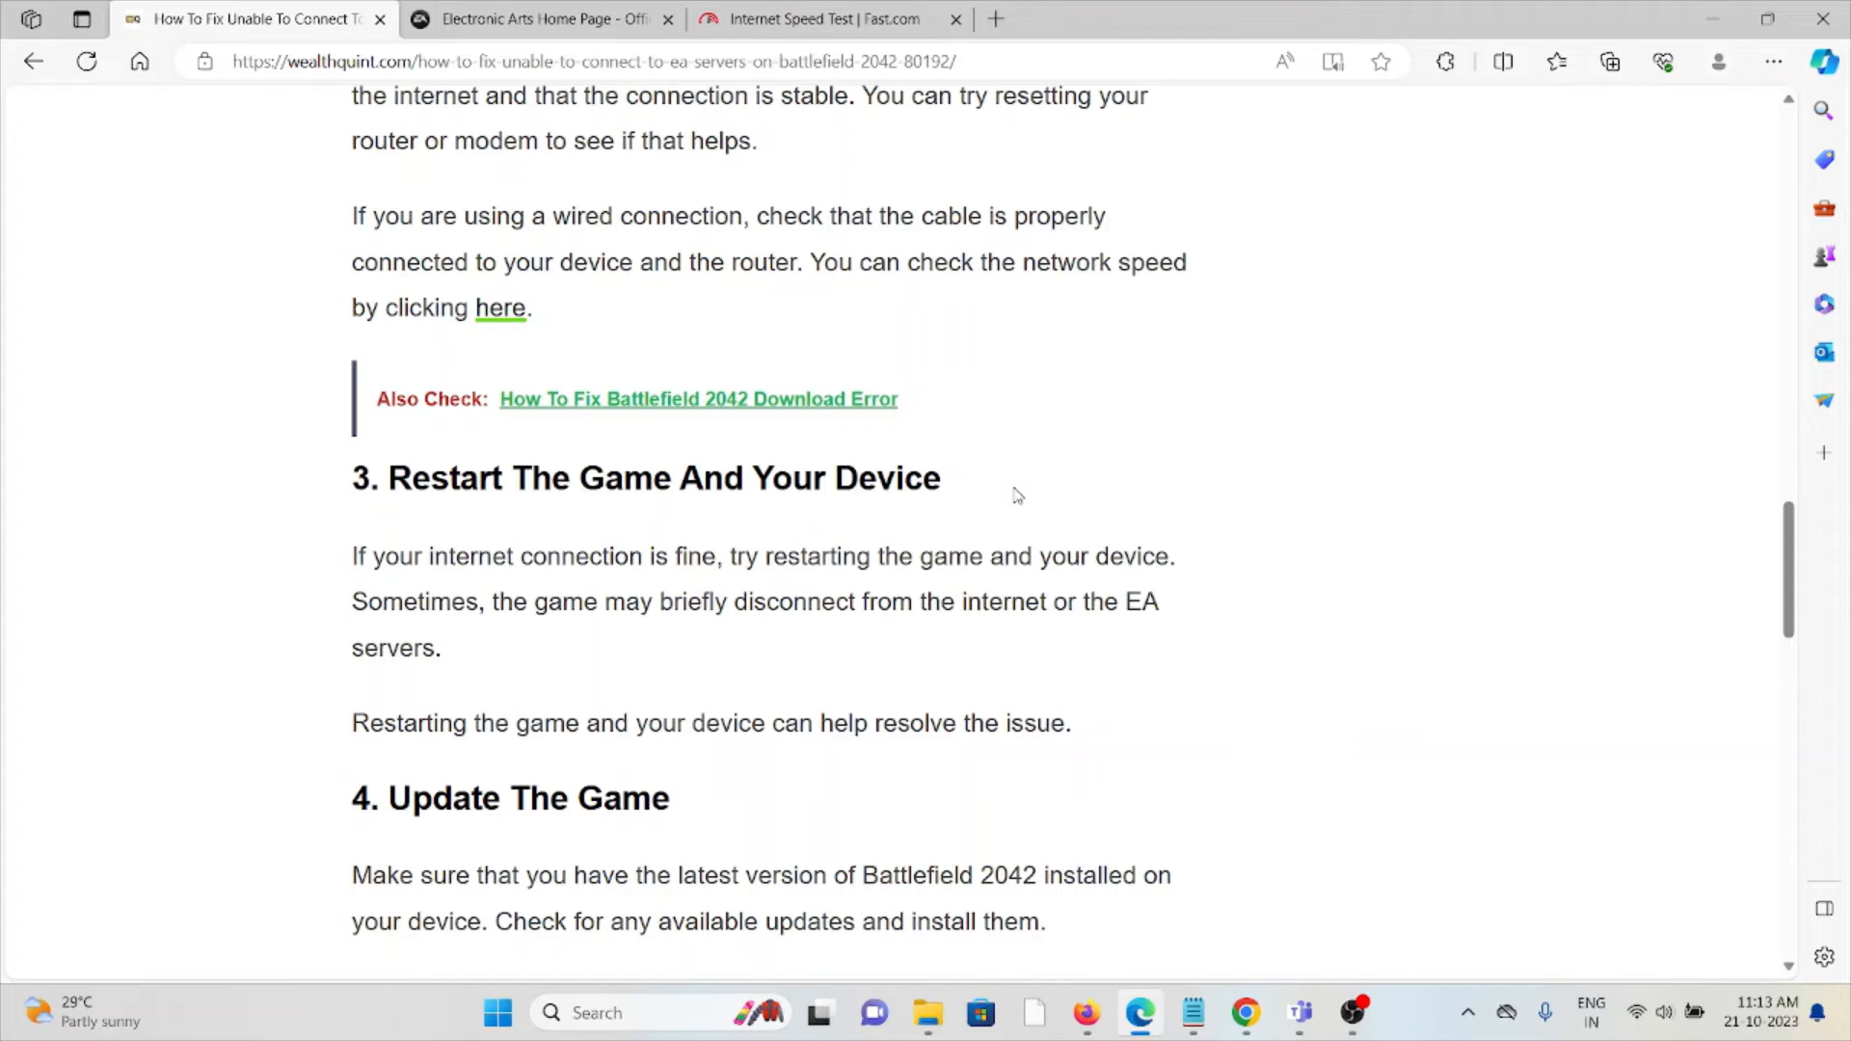
scroll(down, 3)
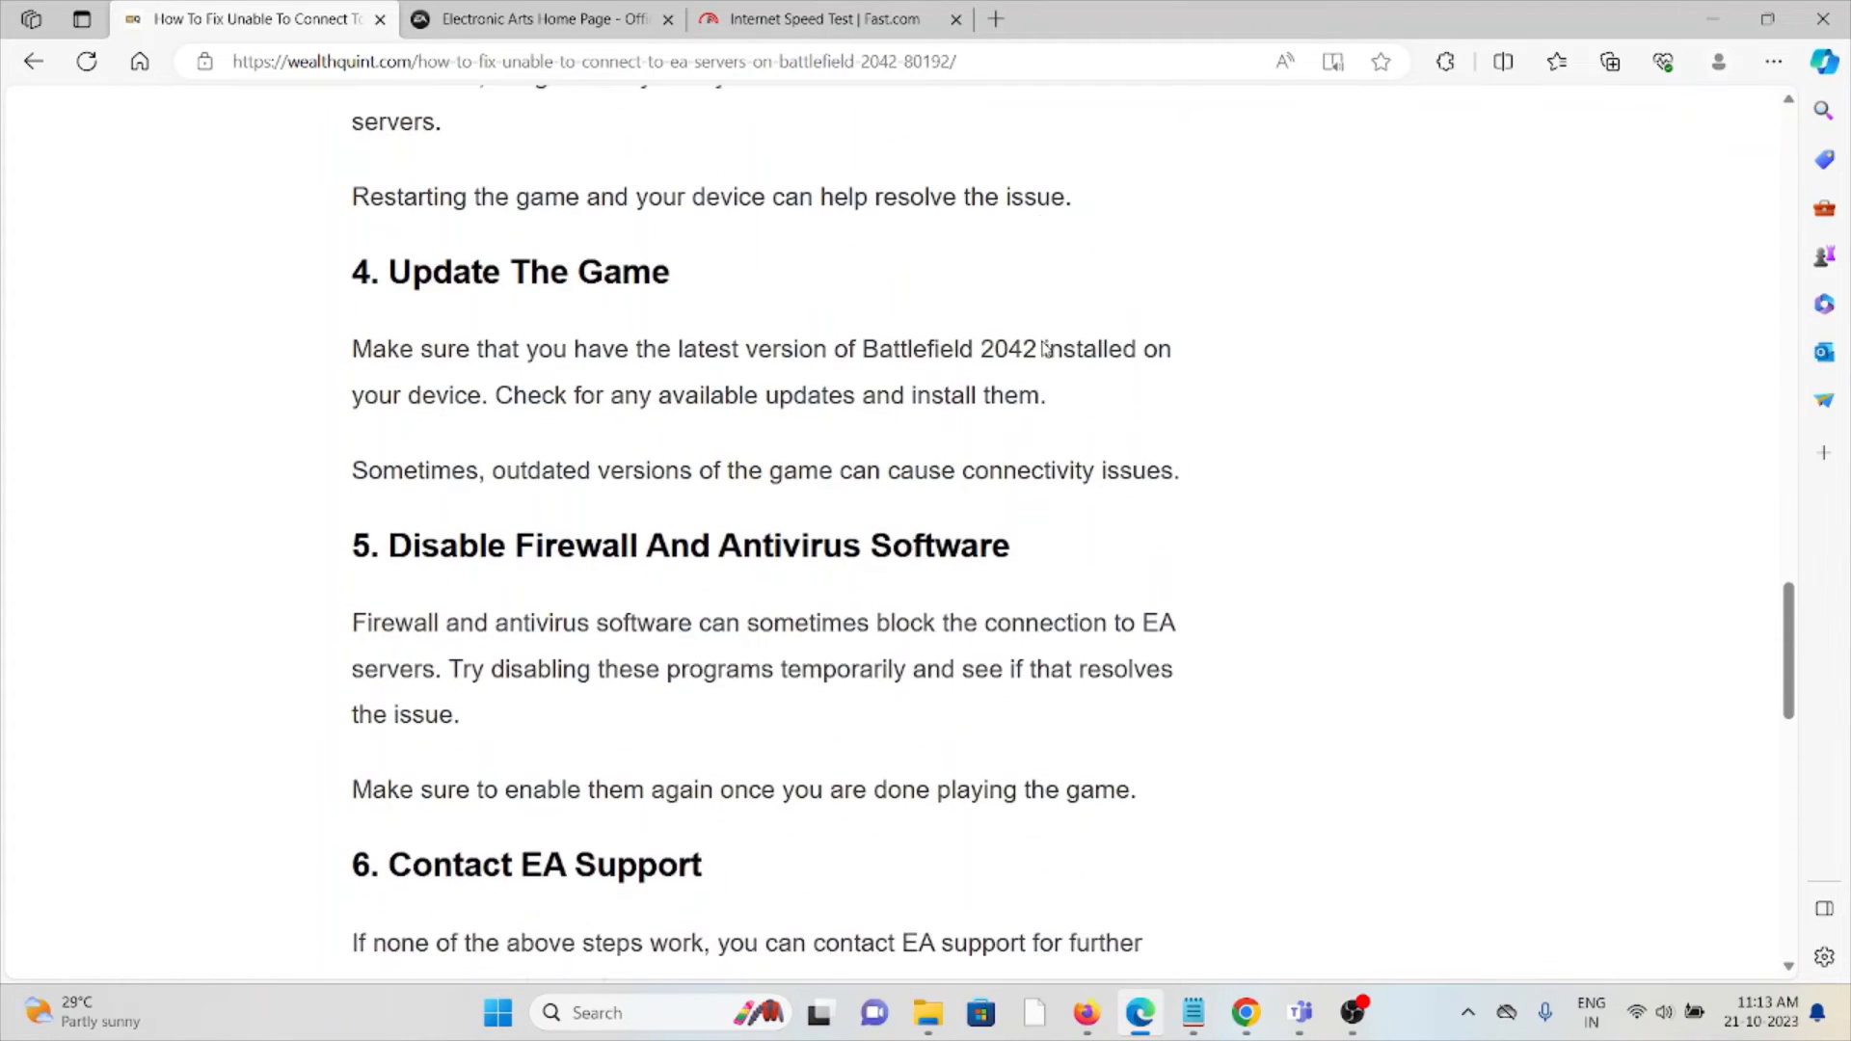
scroll(down, 3)
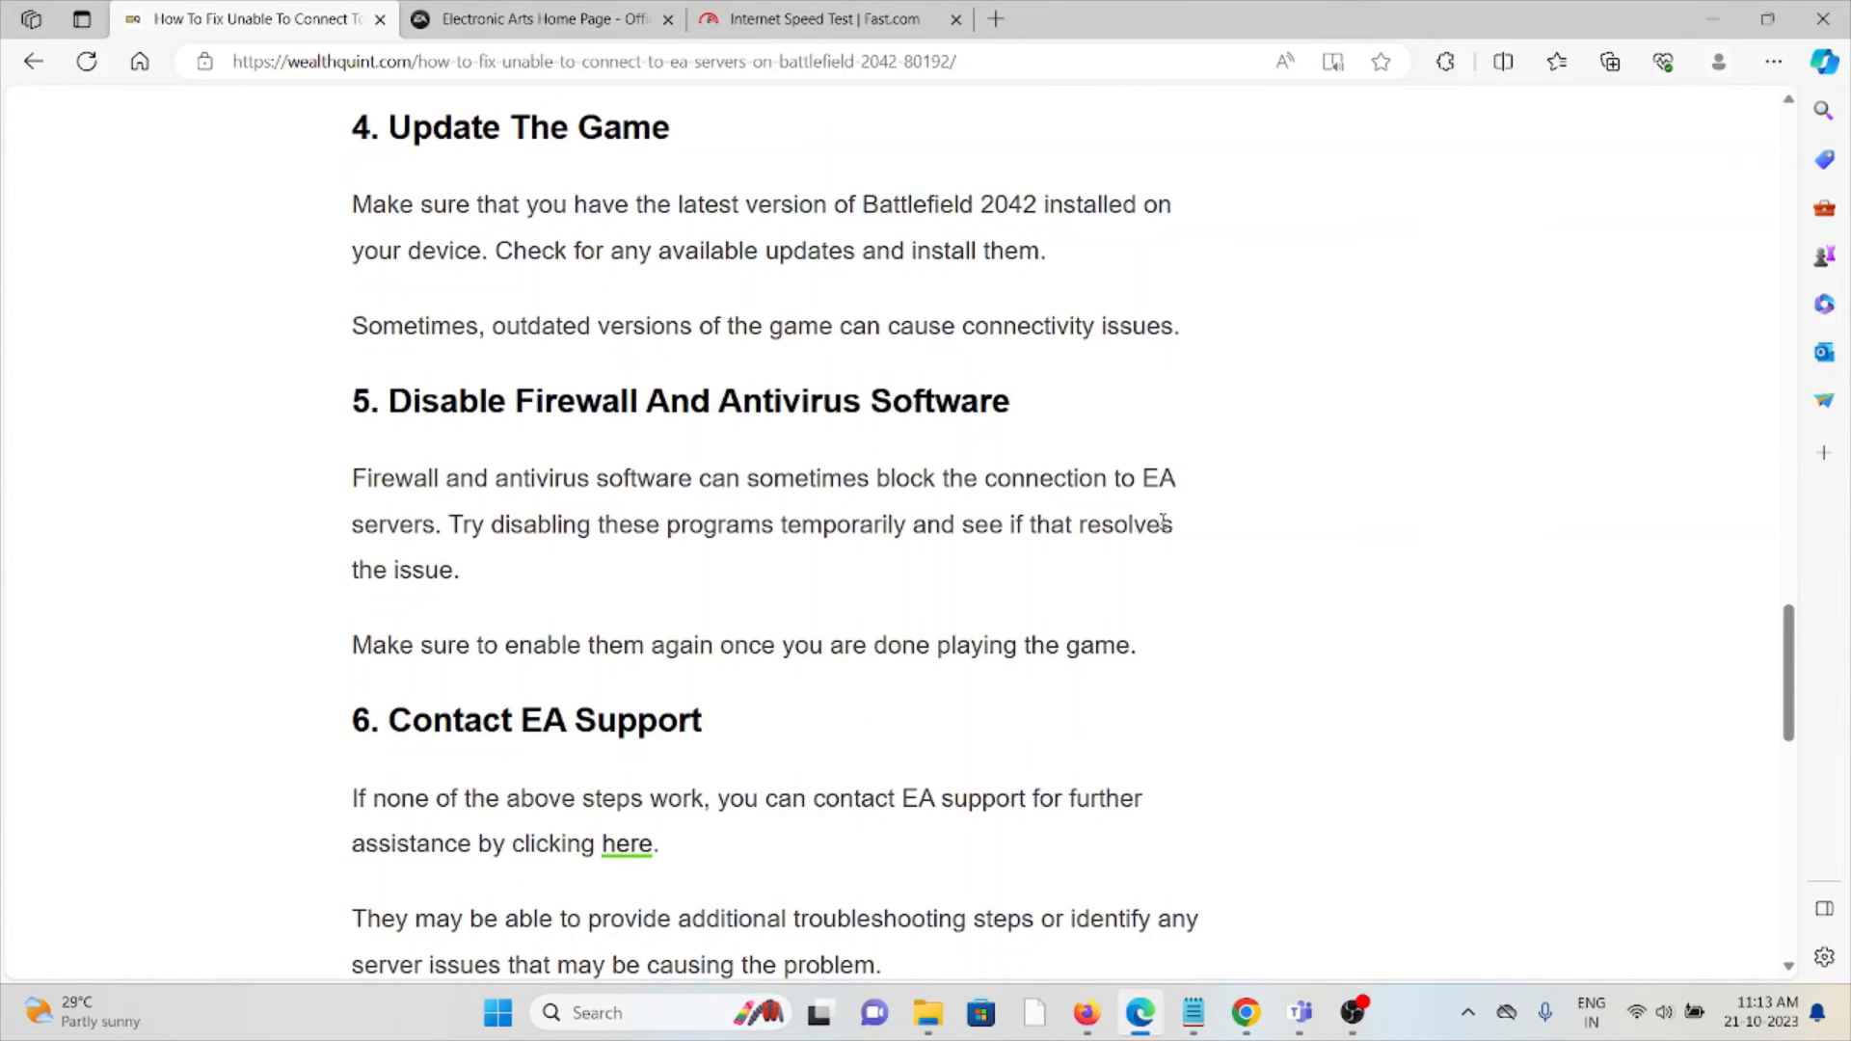
mouse_move(1210, 501)
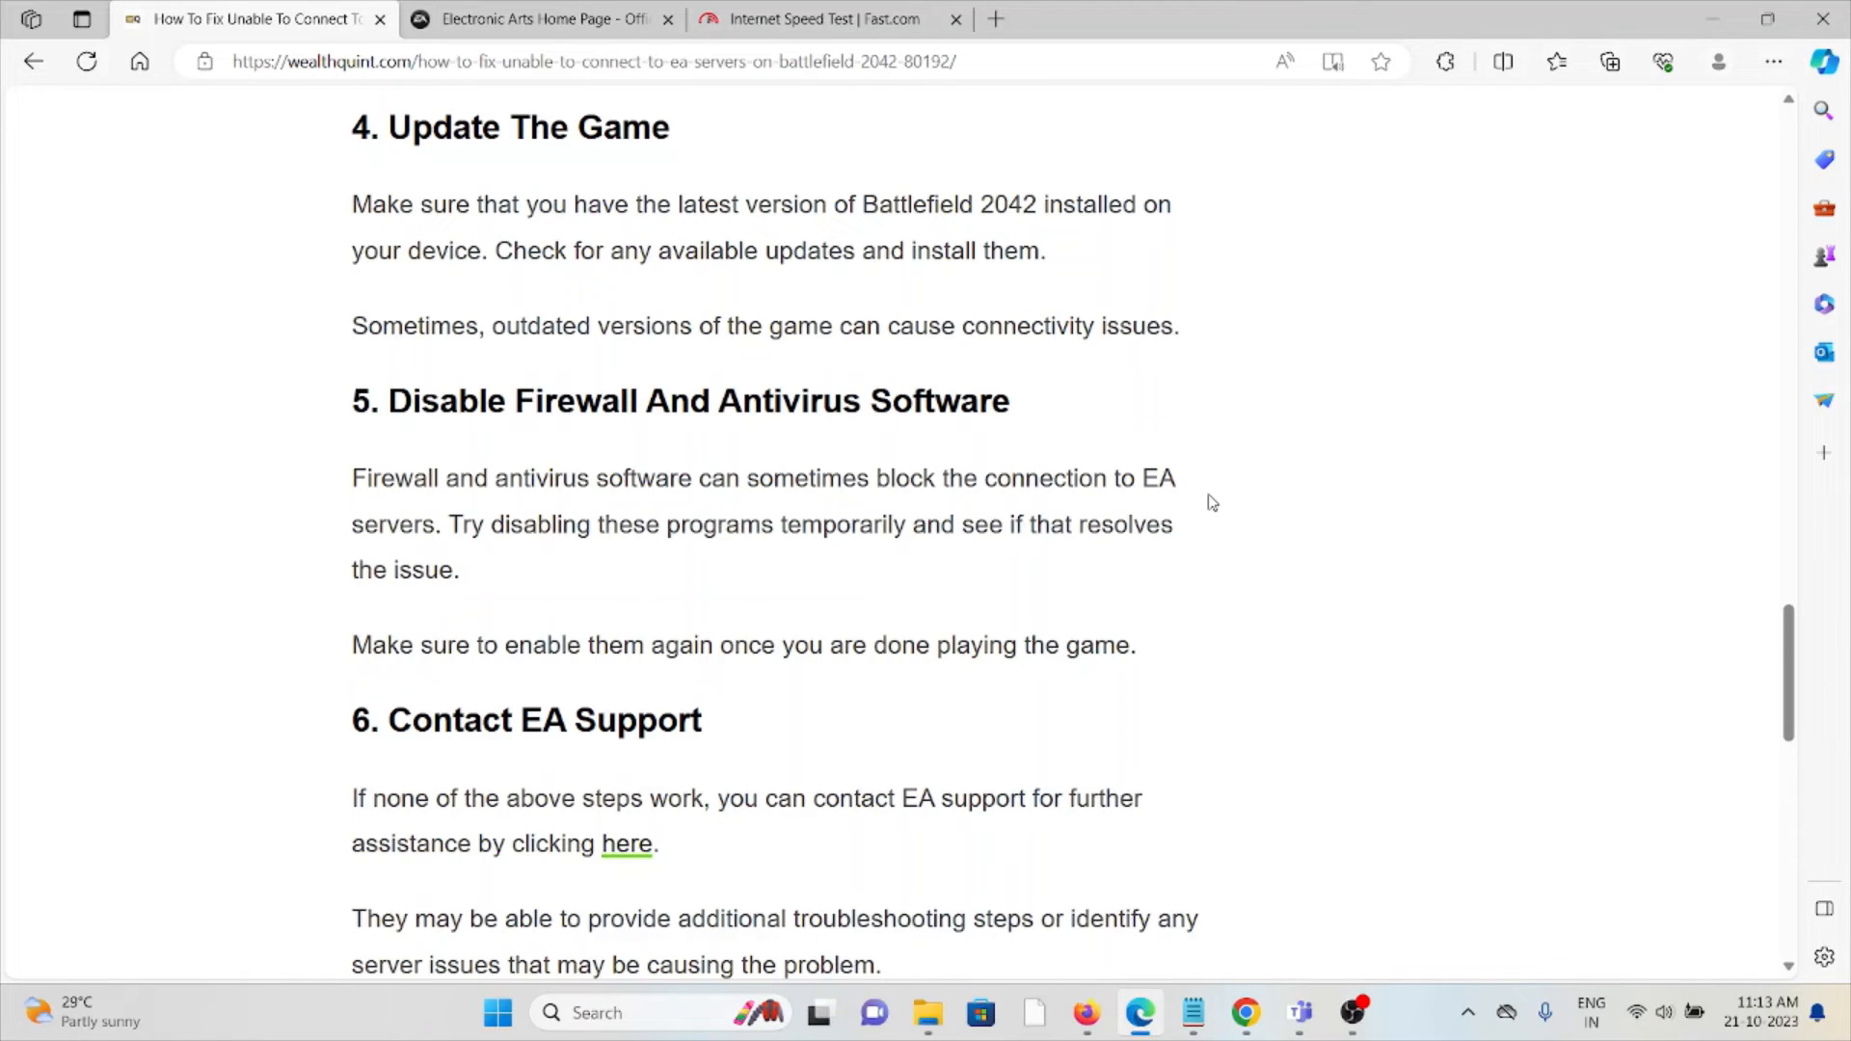
mouse_move(1203, 493)
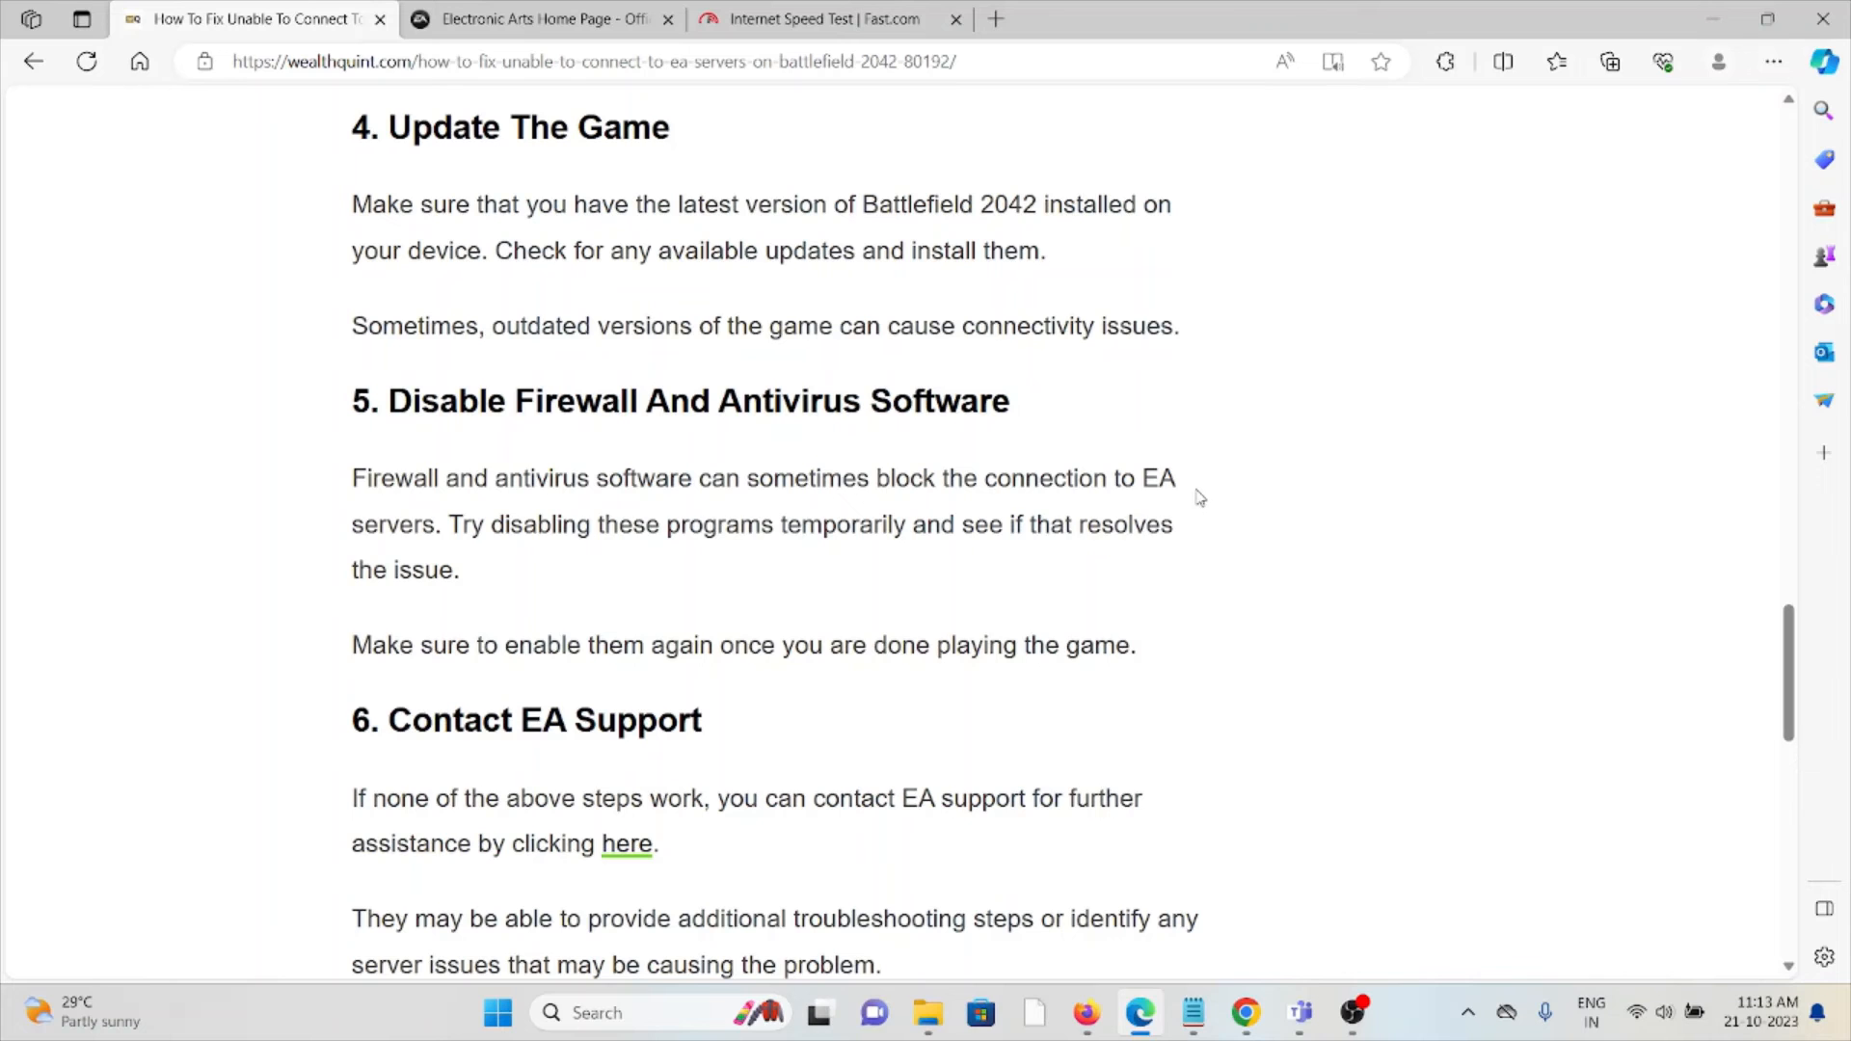
scroll(down, 3)
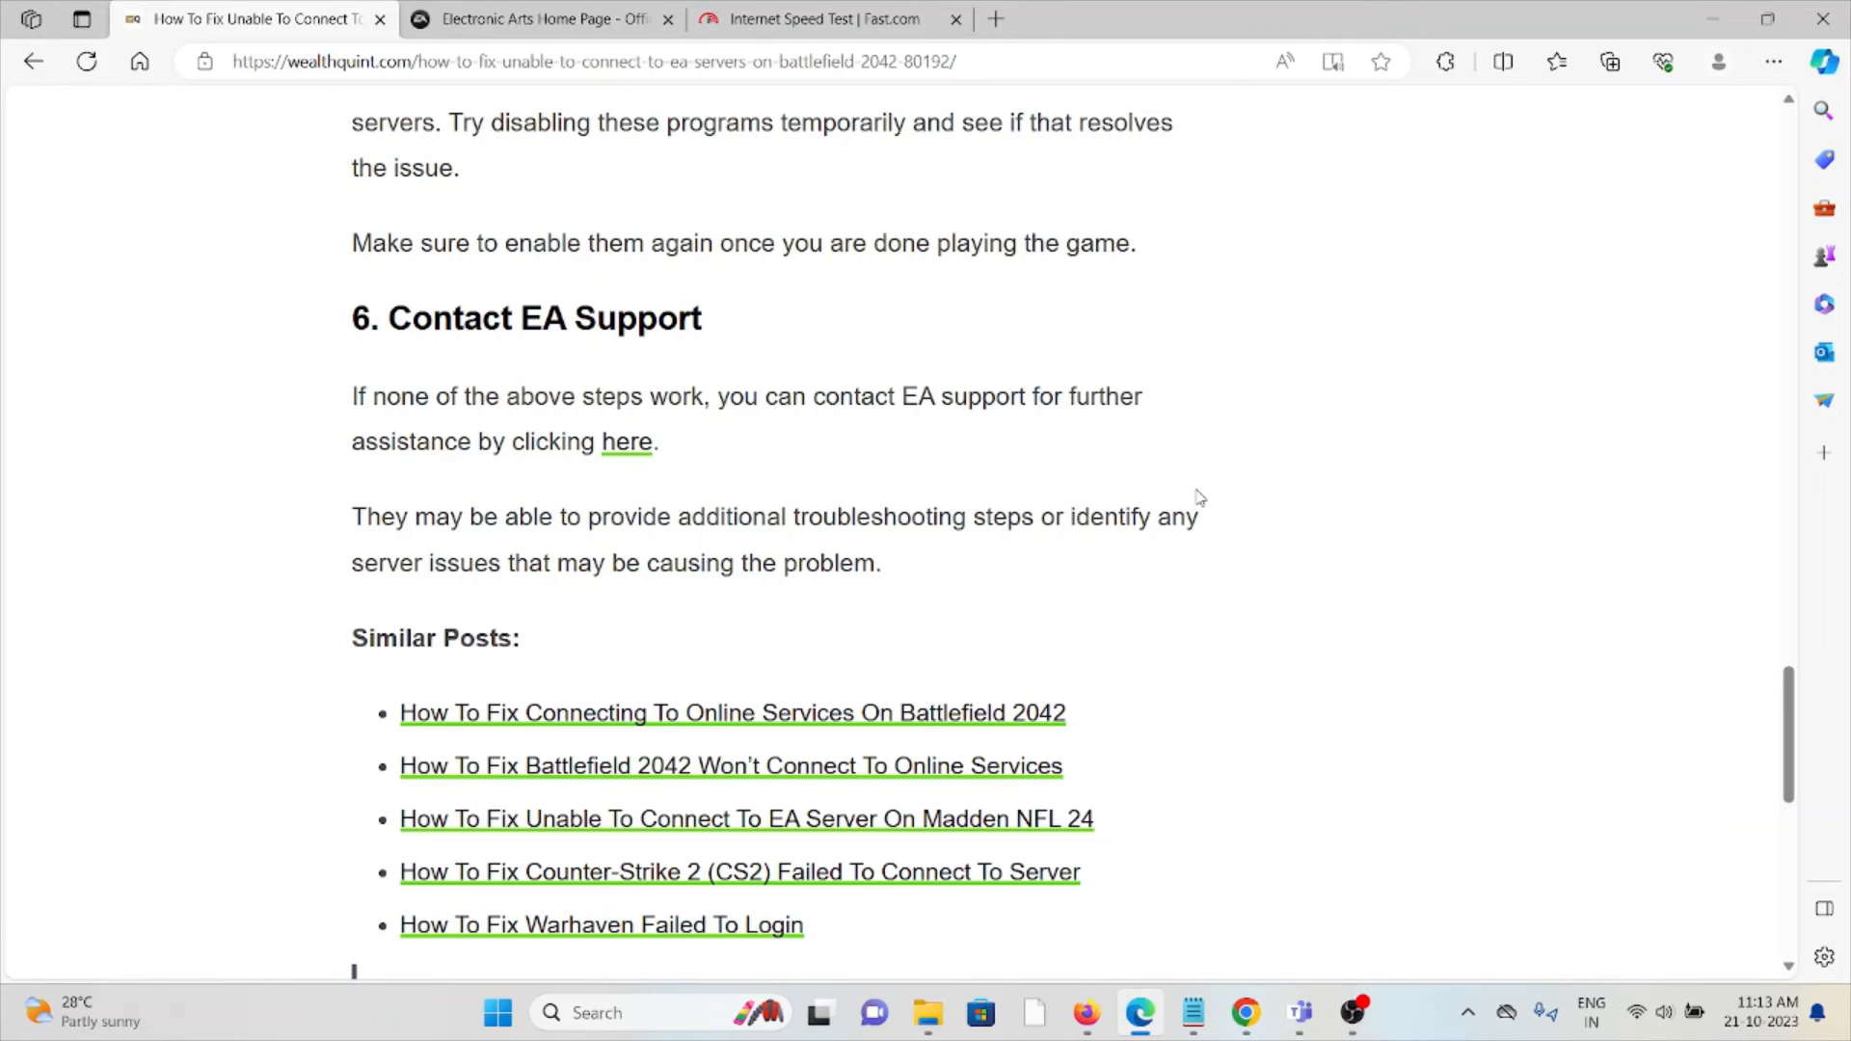
mouse_move(1240, 511)
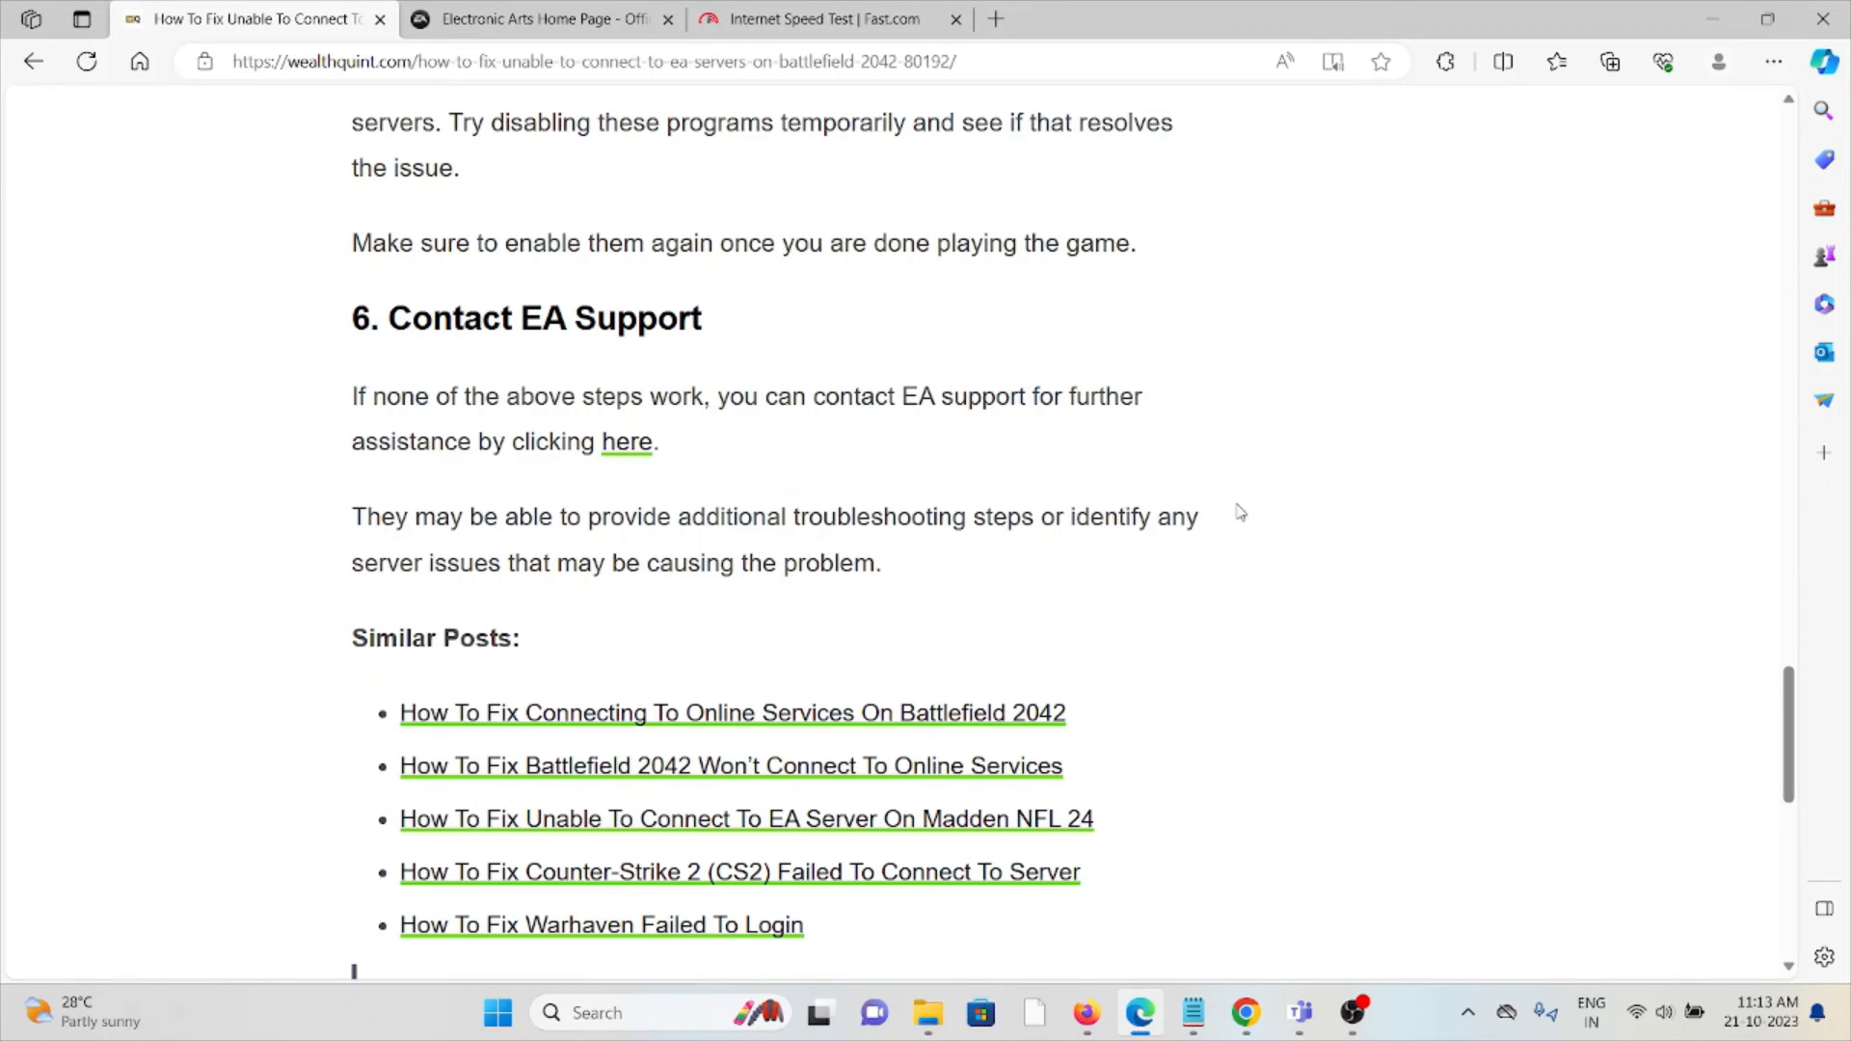
Open the Contact EA Support 'here' link in a new tab and scroll toward Related Articles.
right_click(626, 440)
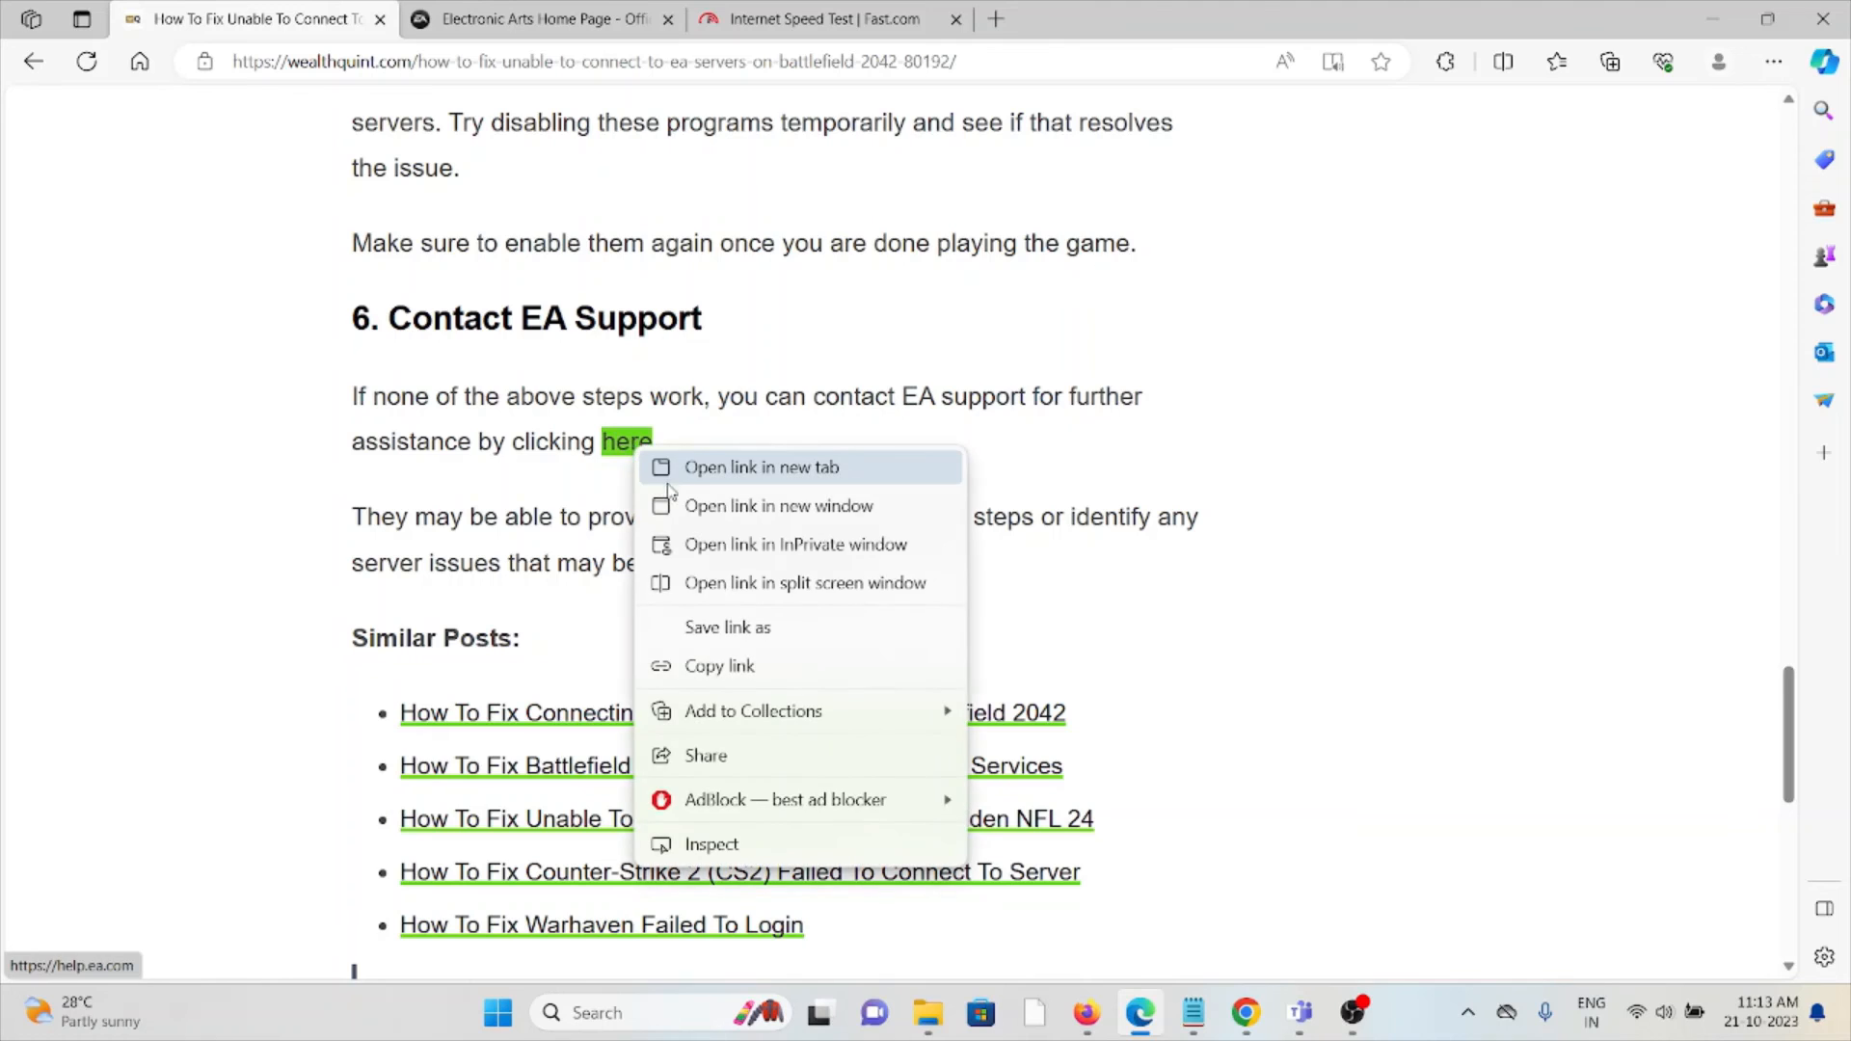
click(762, 468)
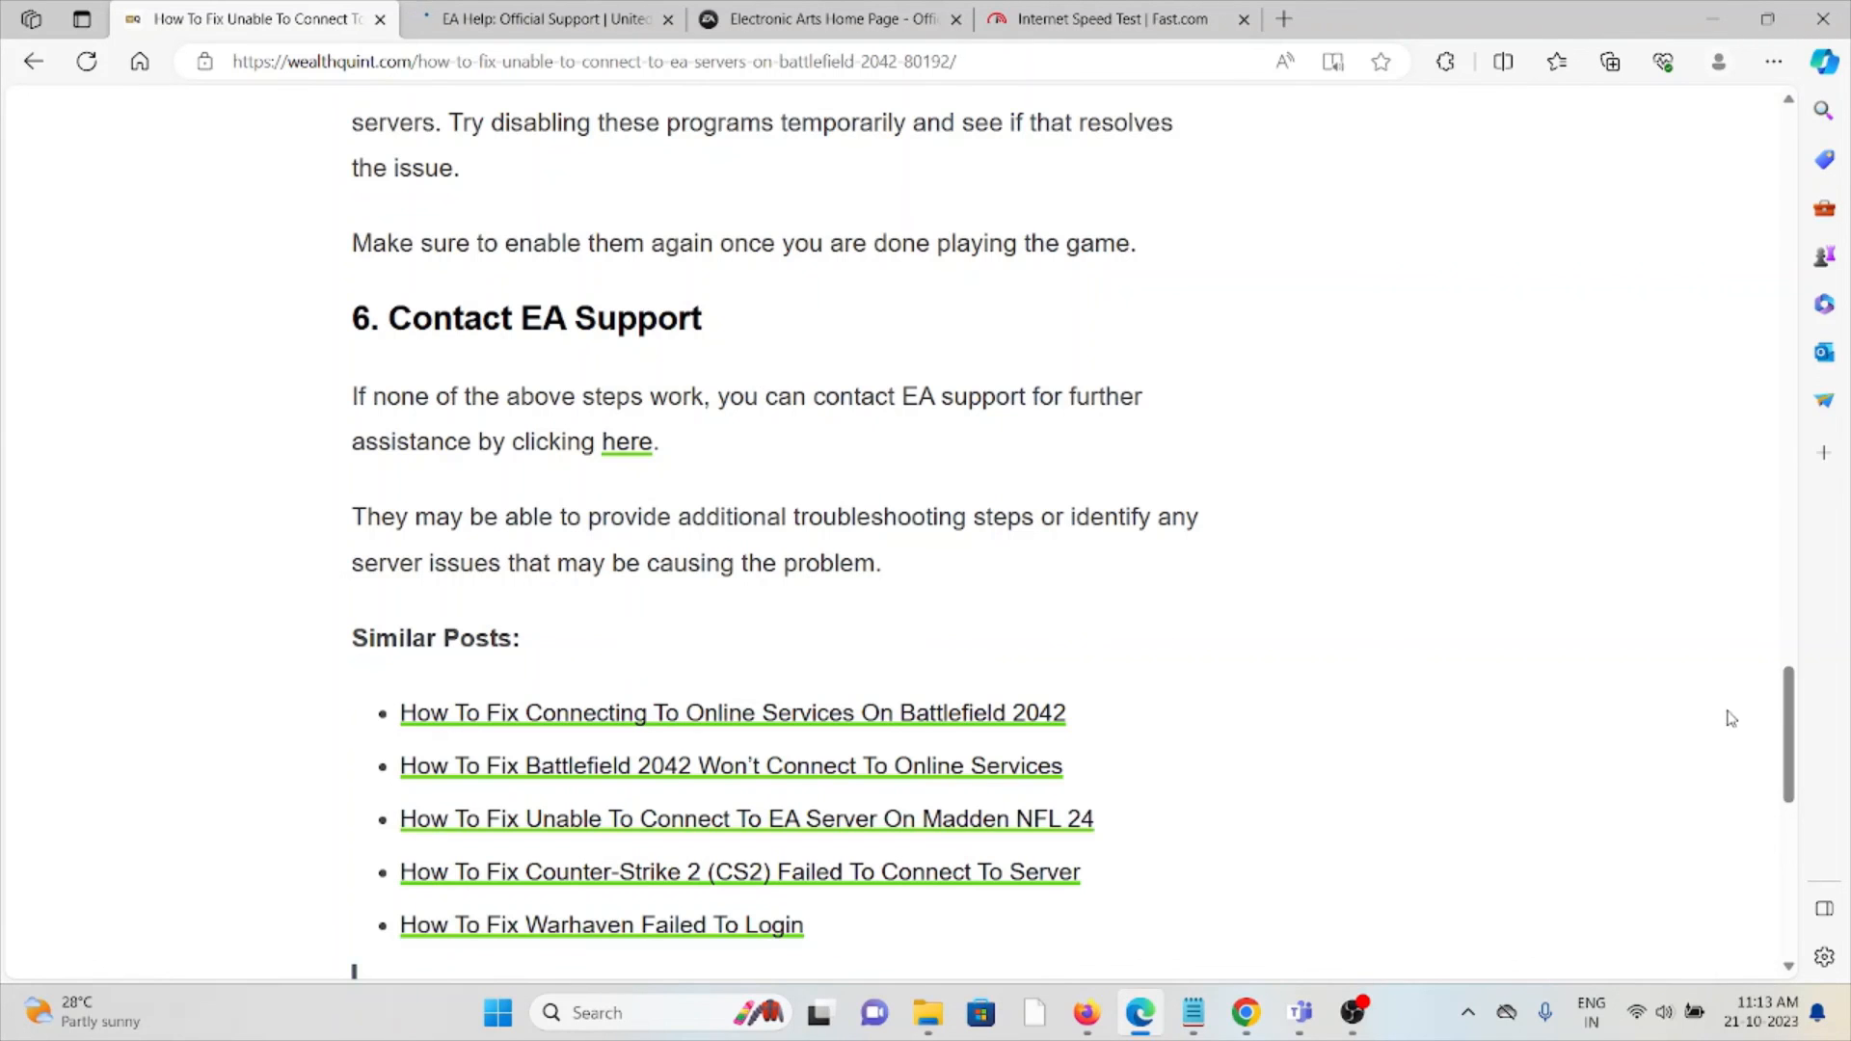
scroll(down, 3)
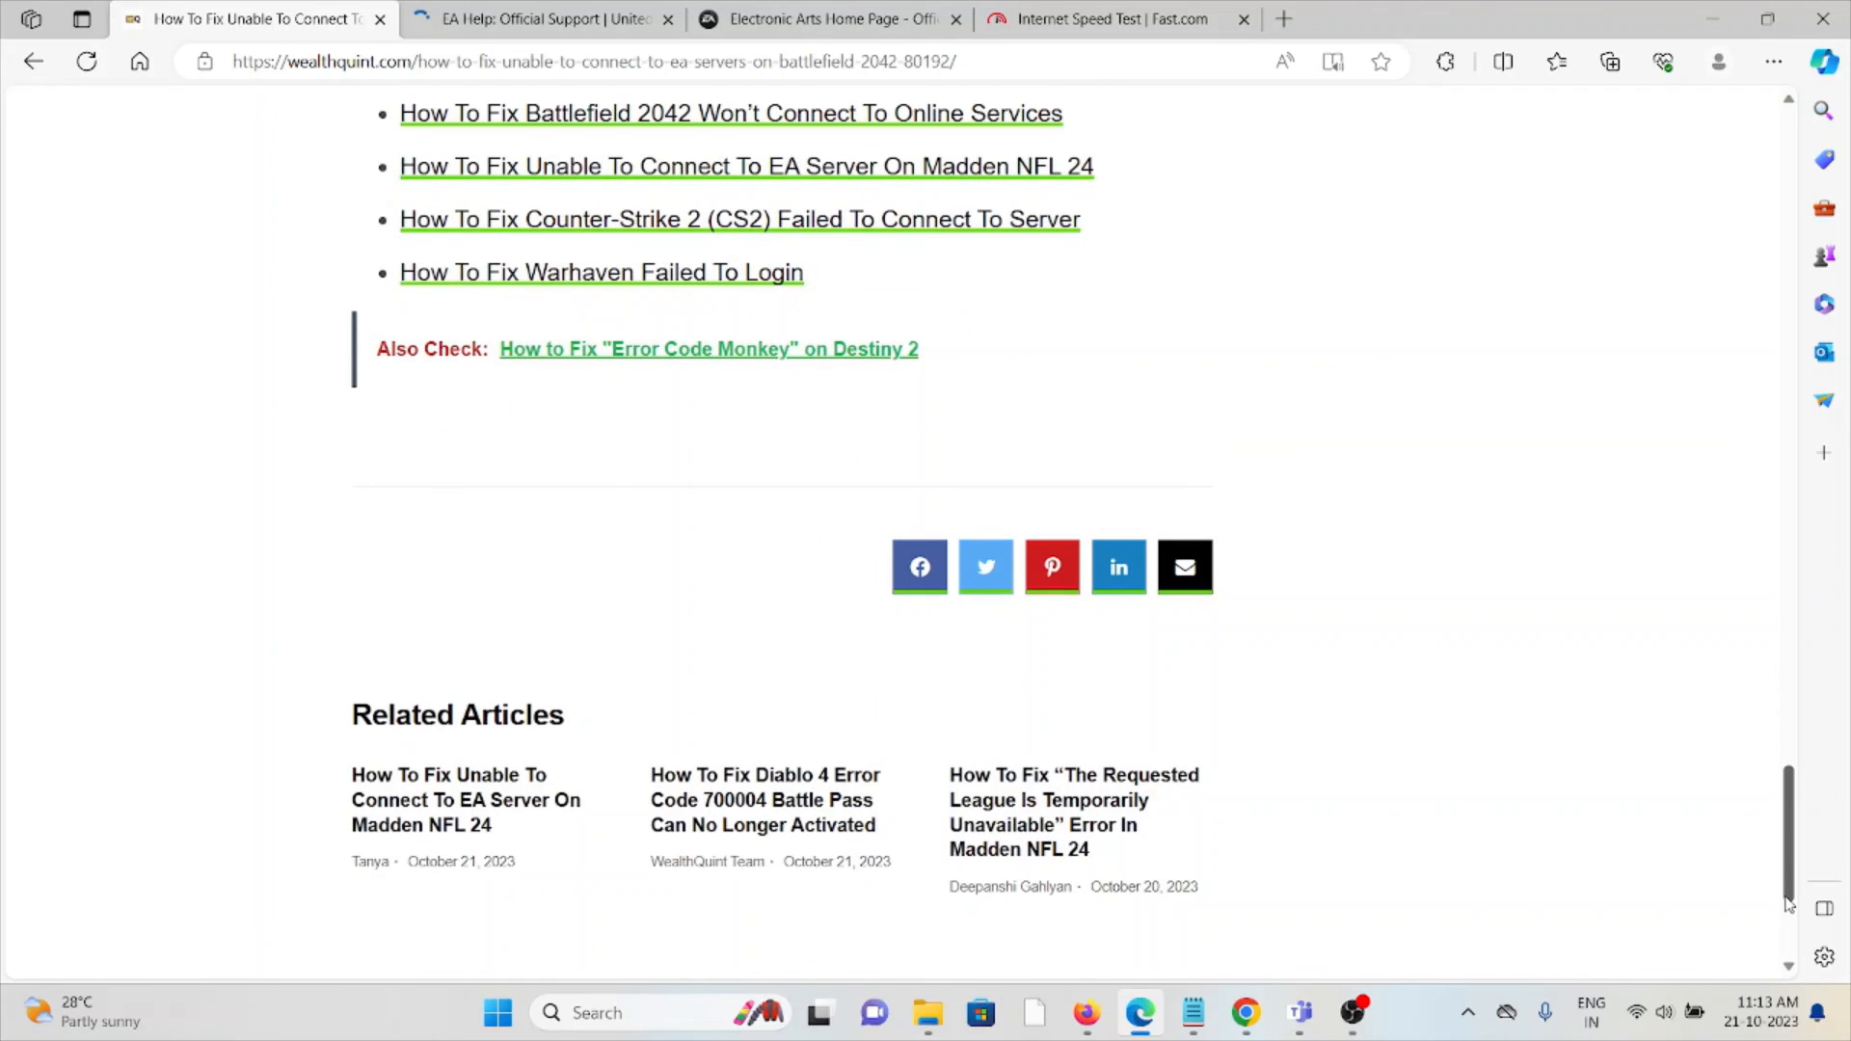